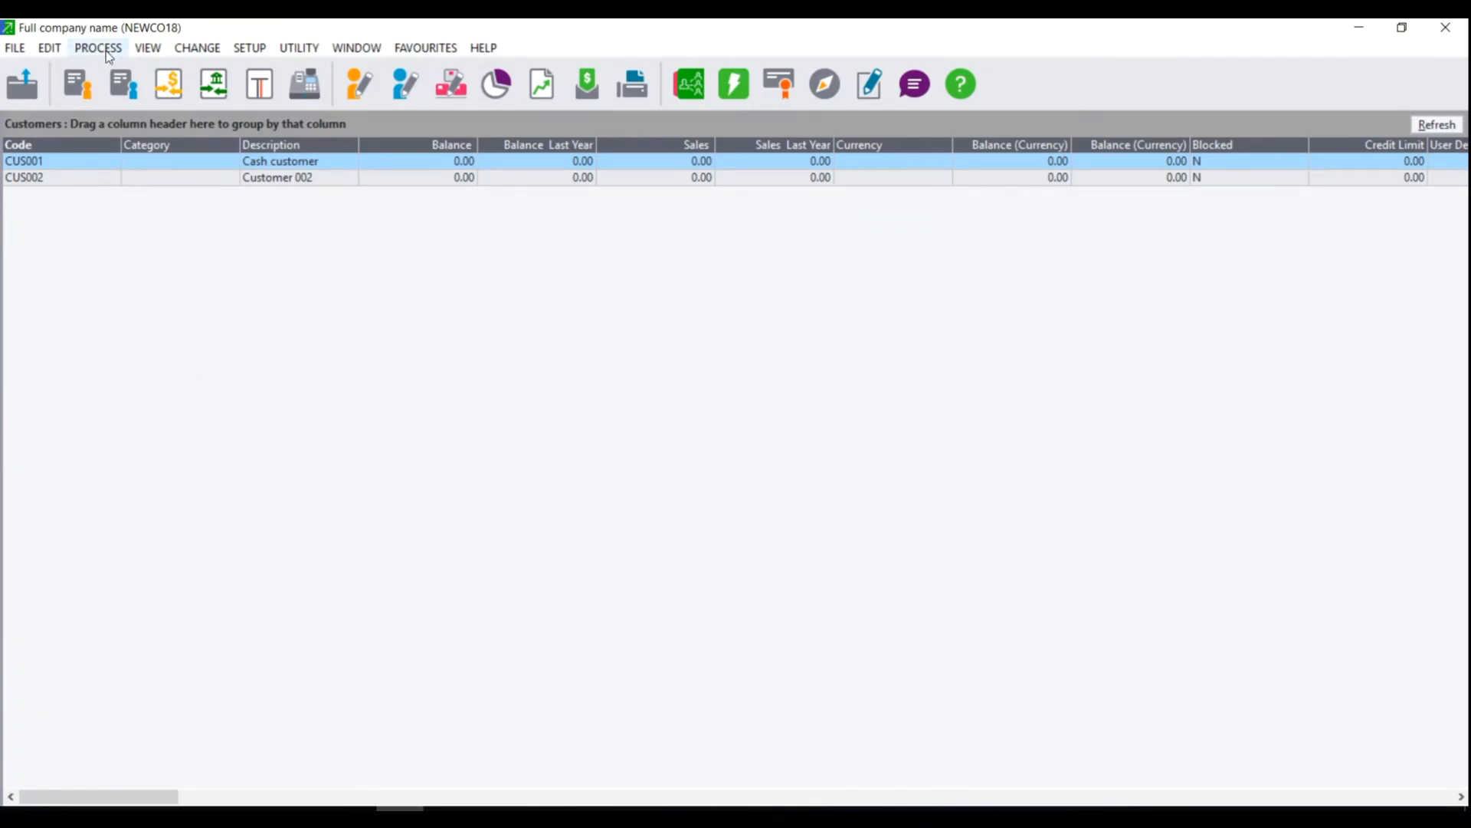
Step: Start an Inventory Journals batch in period 01/03/2017 – 31/03/2017 March Current Year
left_click(98, 47)
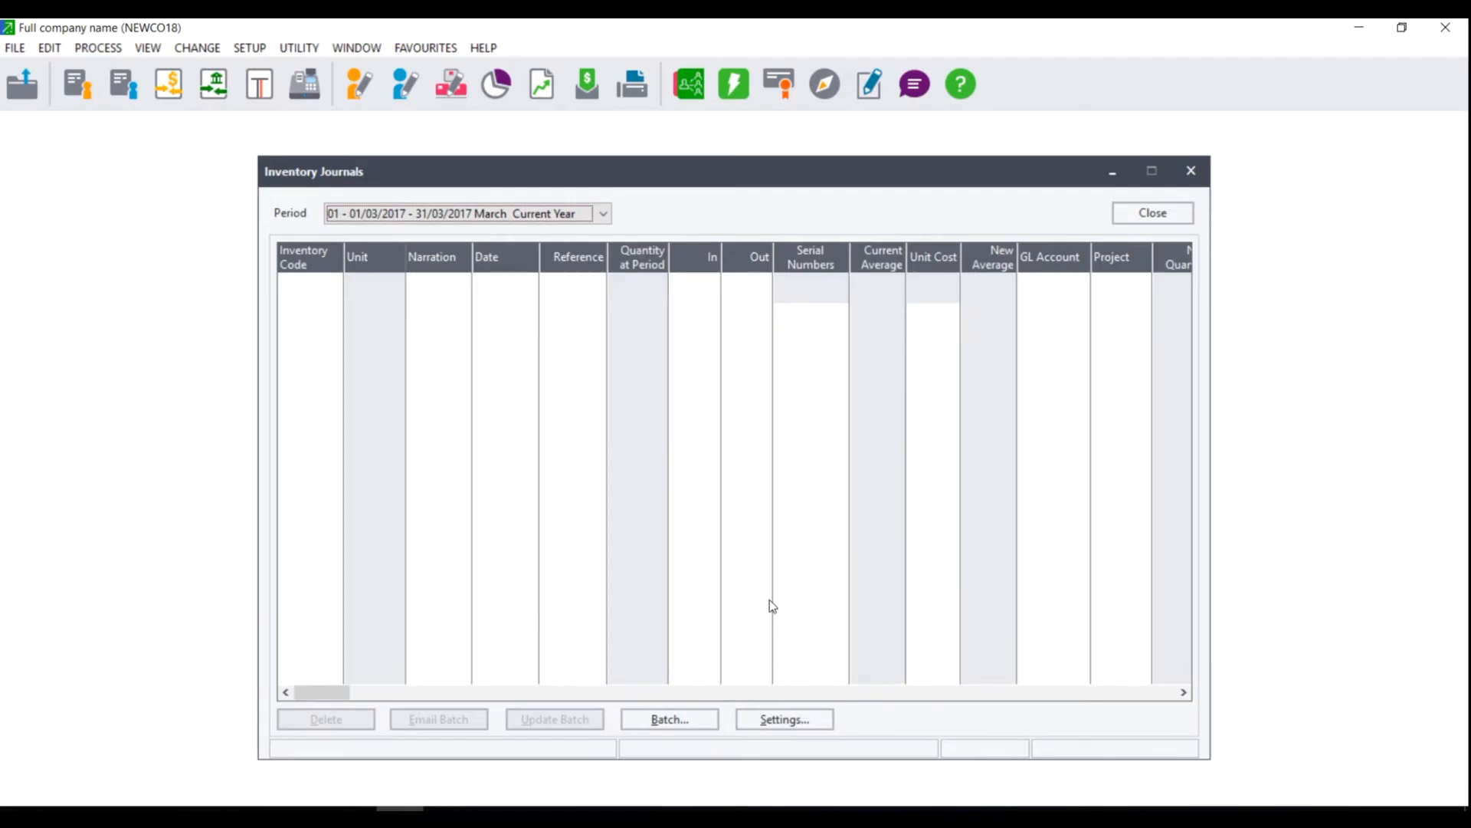
mouse_move(629, 194)
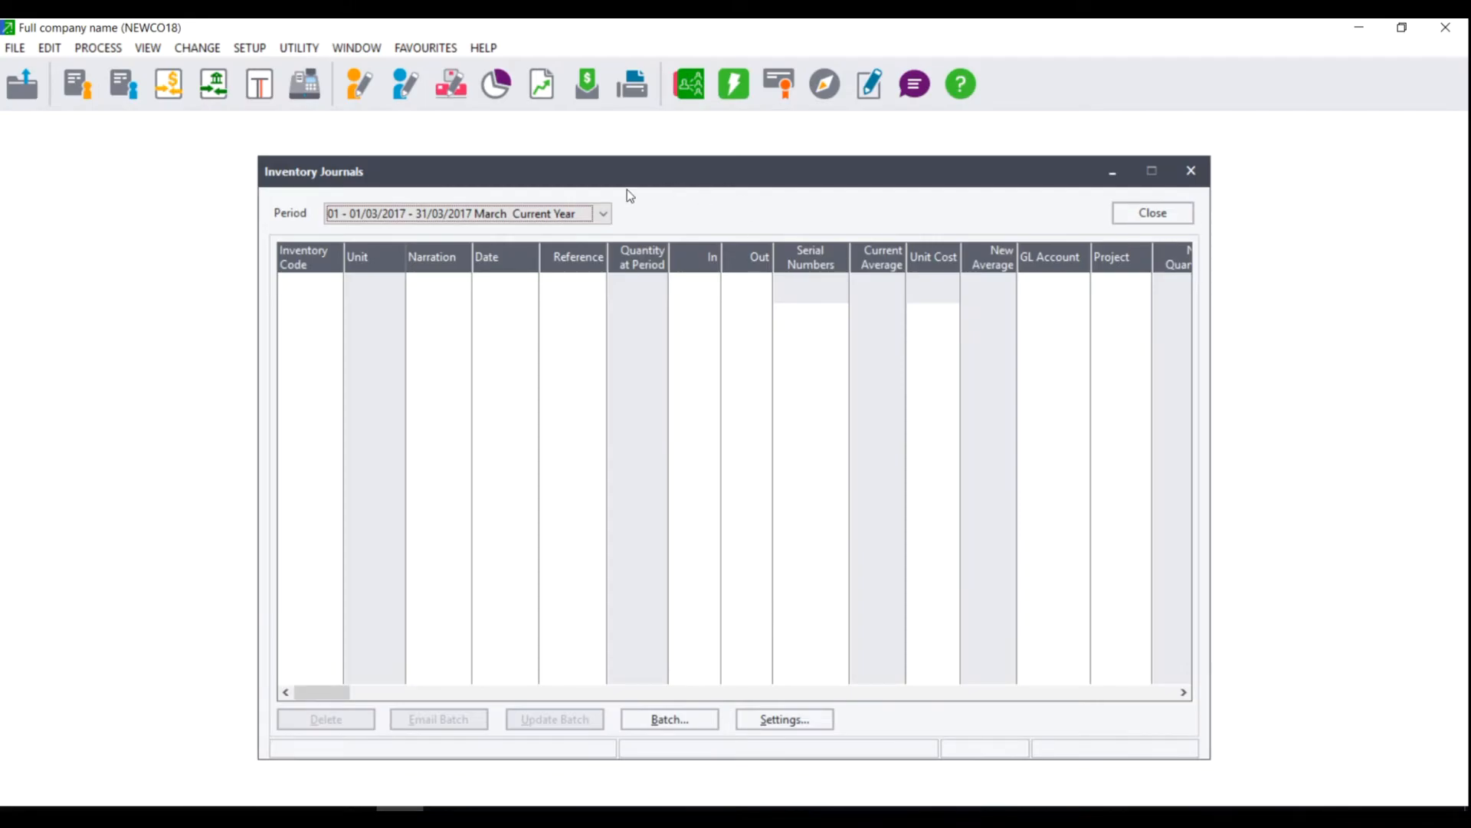
left_click(602, 213)
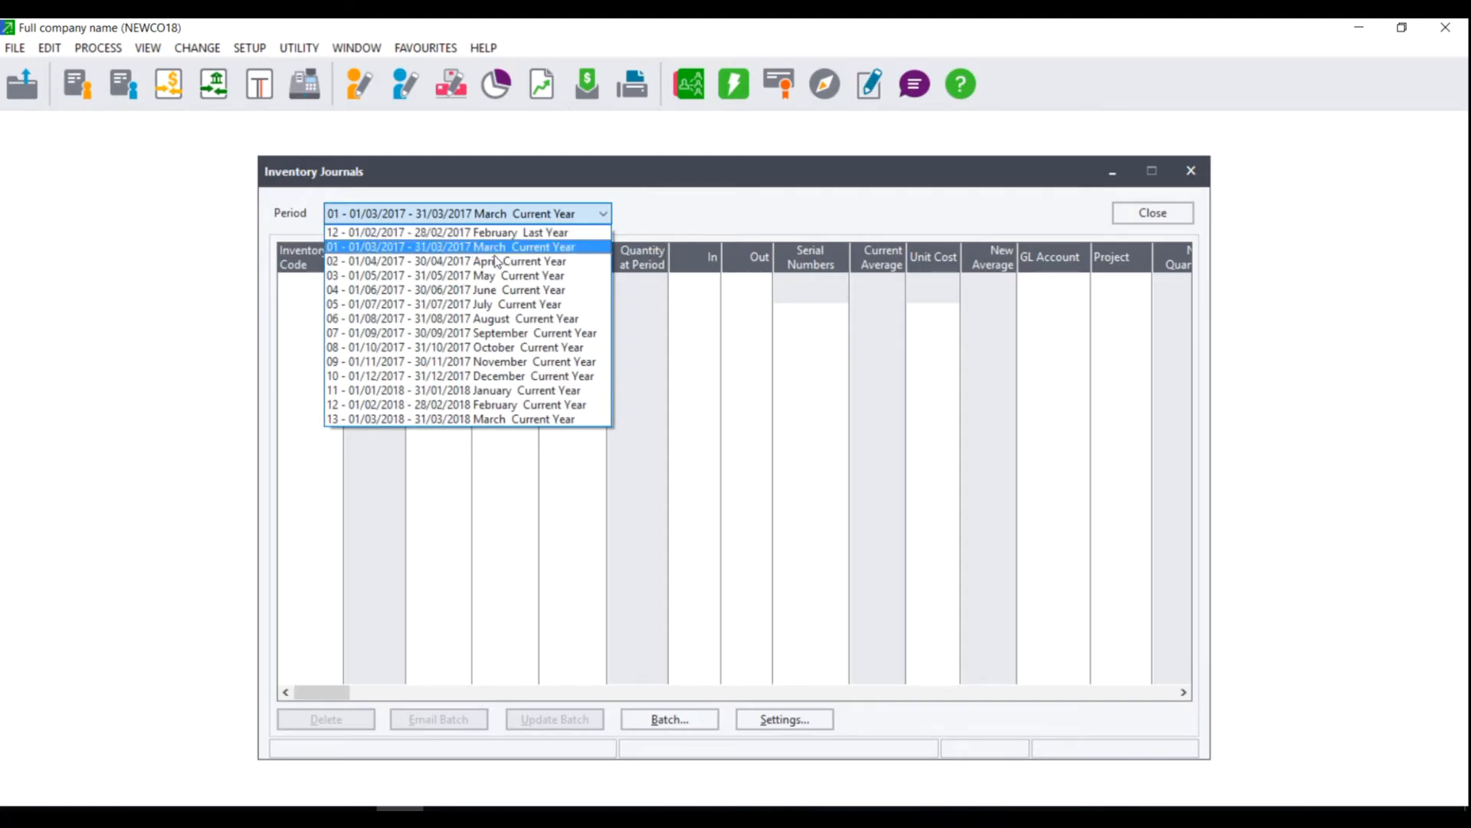
left_click(451, 245)
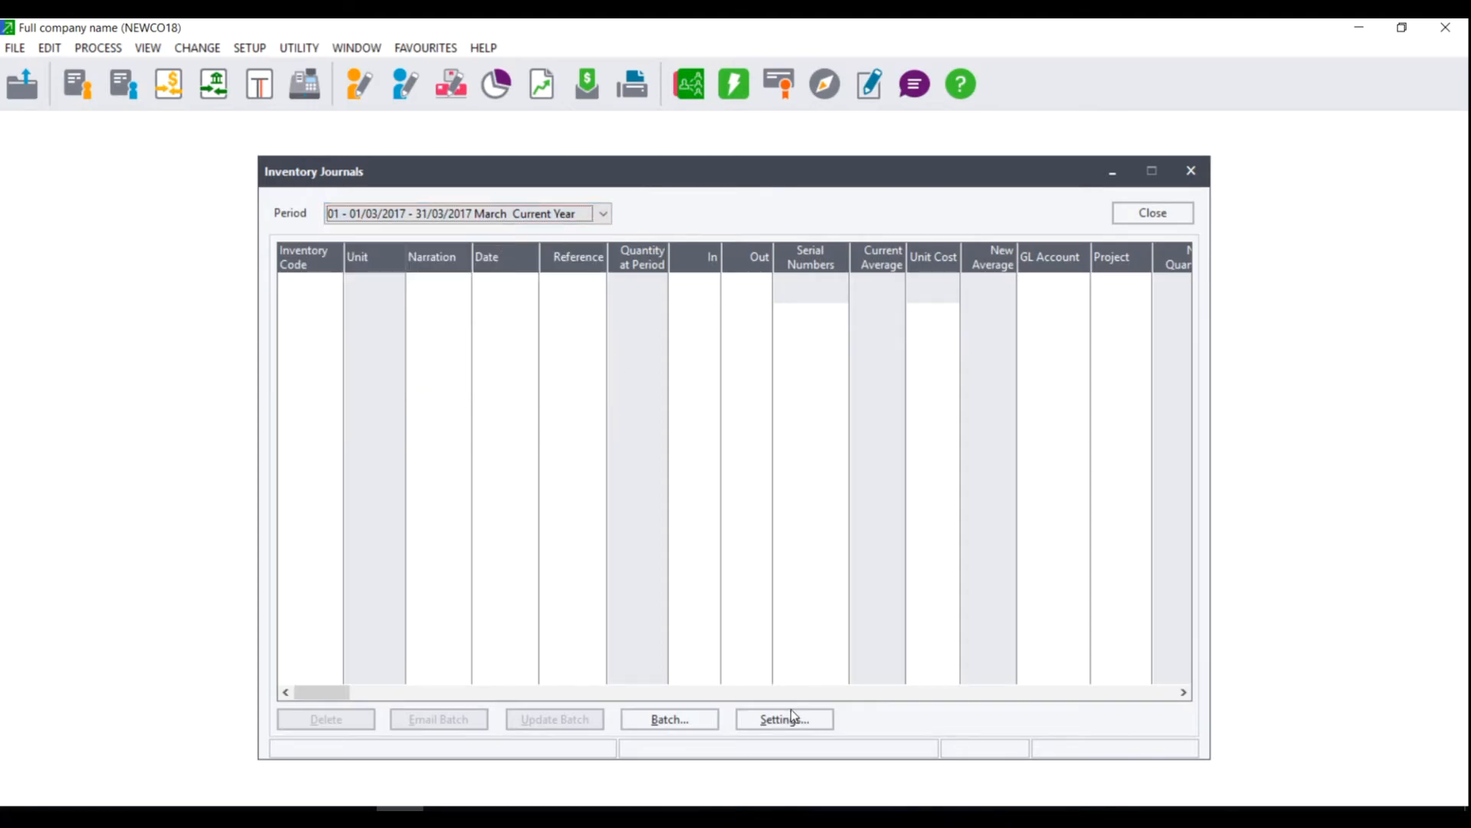
Step: Show the journal's Settings menu with auto increment reference, repeat project and email document options
left_click(783, 719)
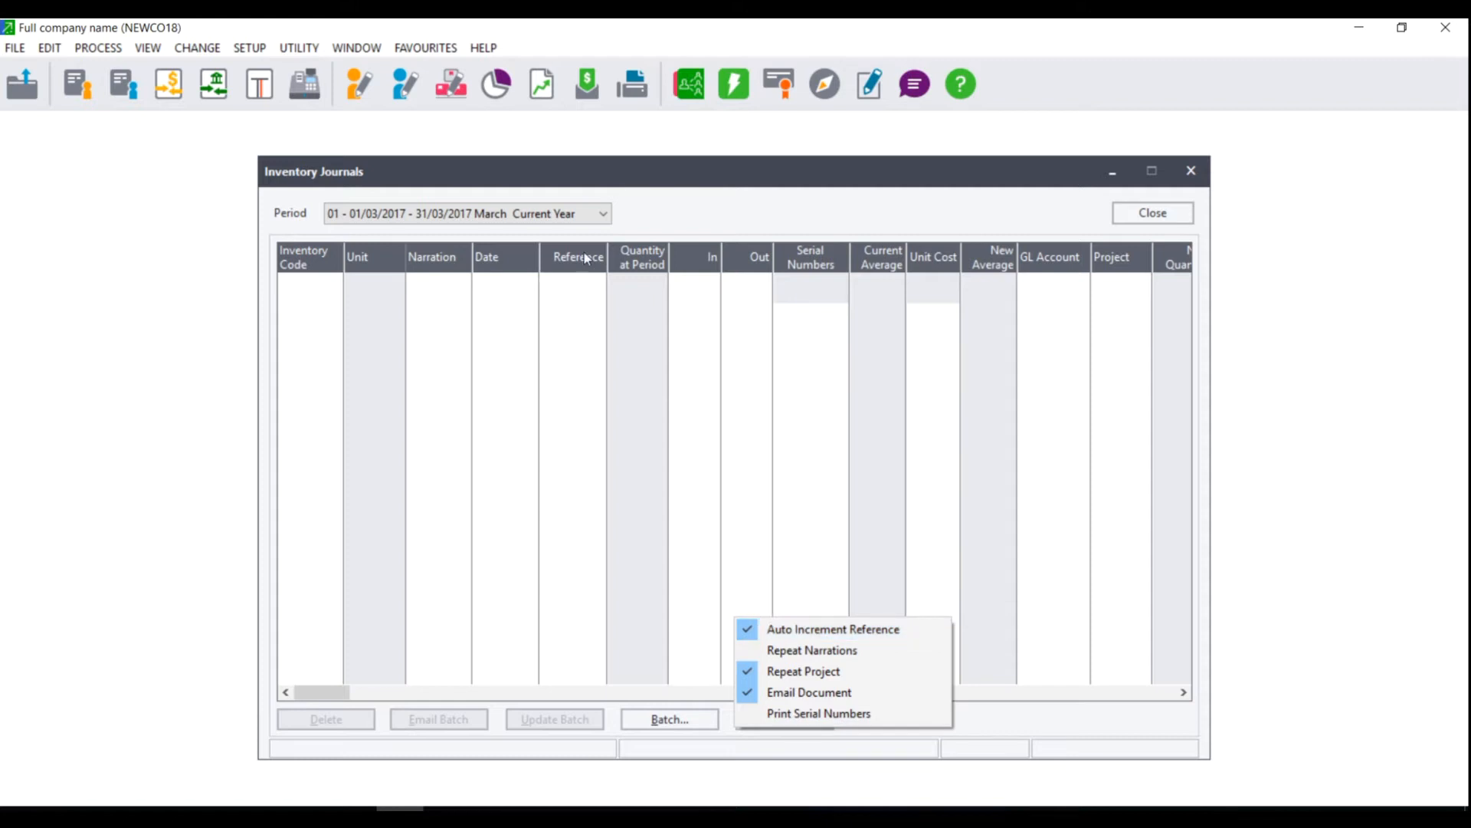
mouse_move(587, 278)
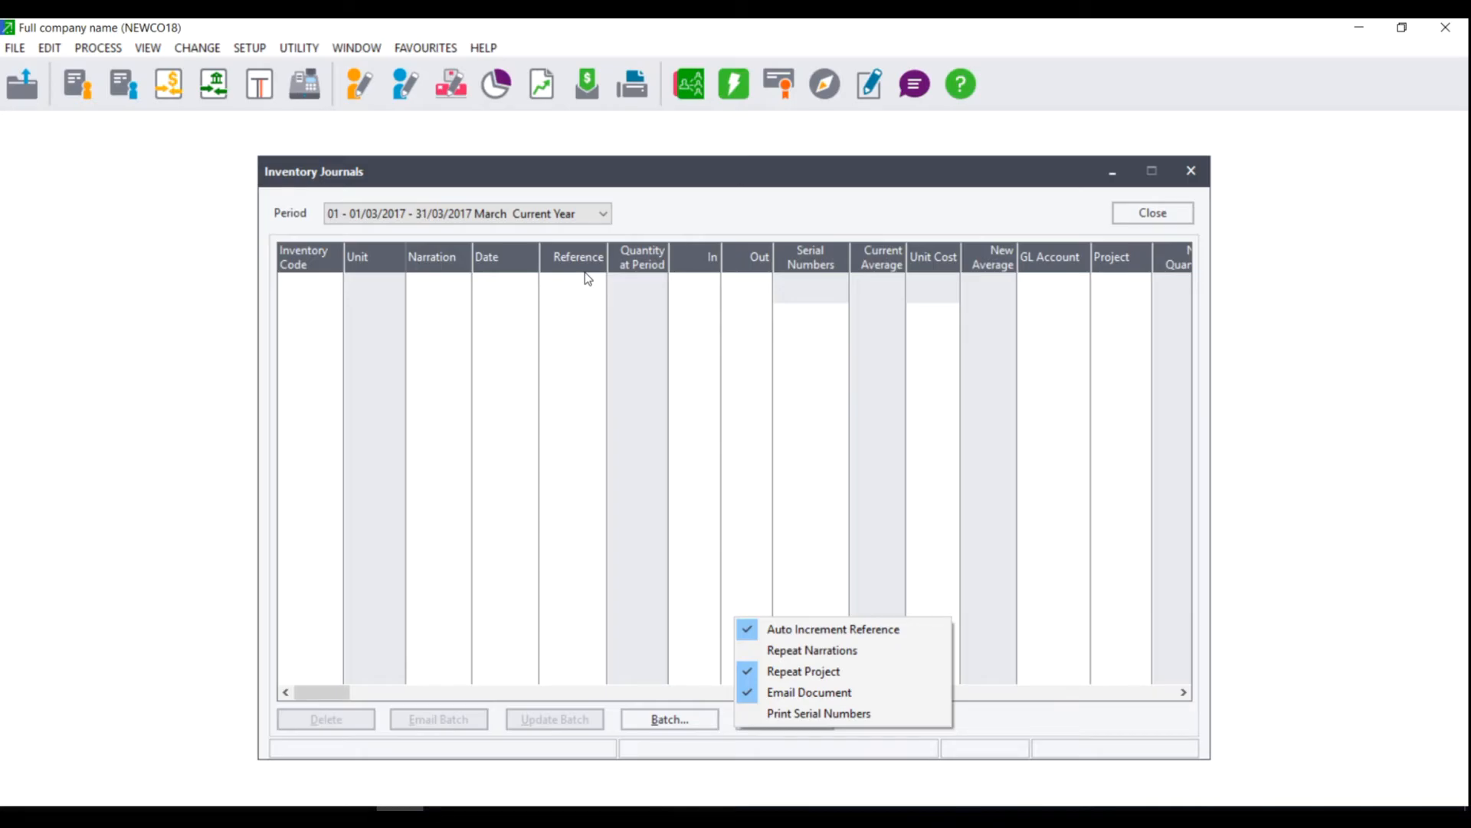
mouse_move(805, 672)
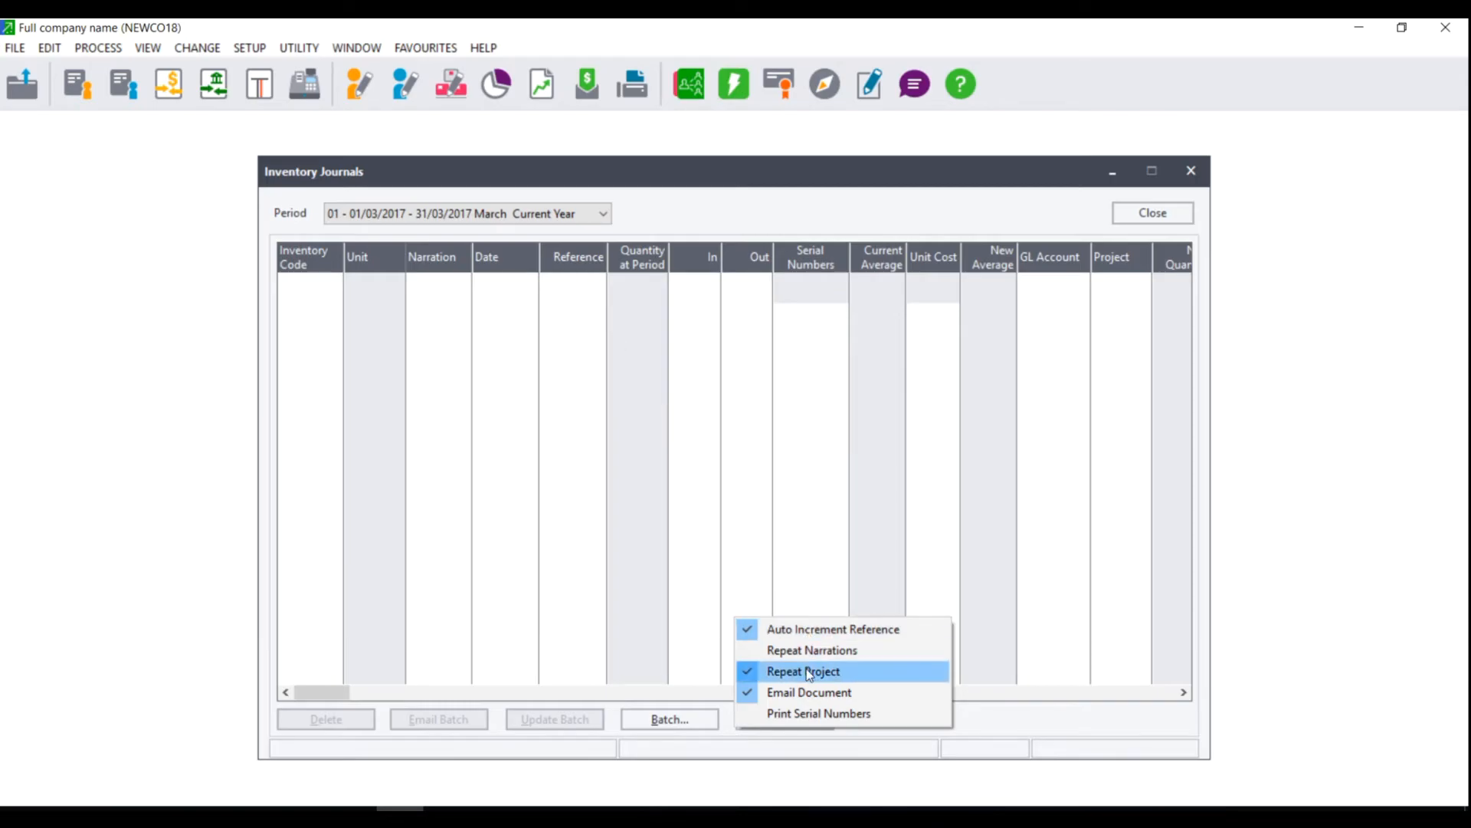
mouse_move(812, 650)
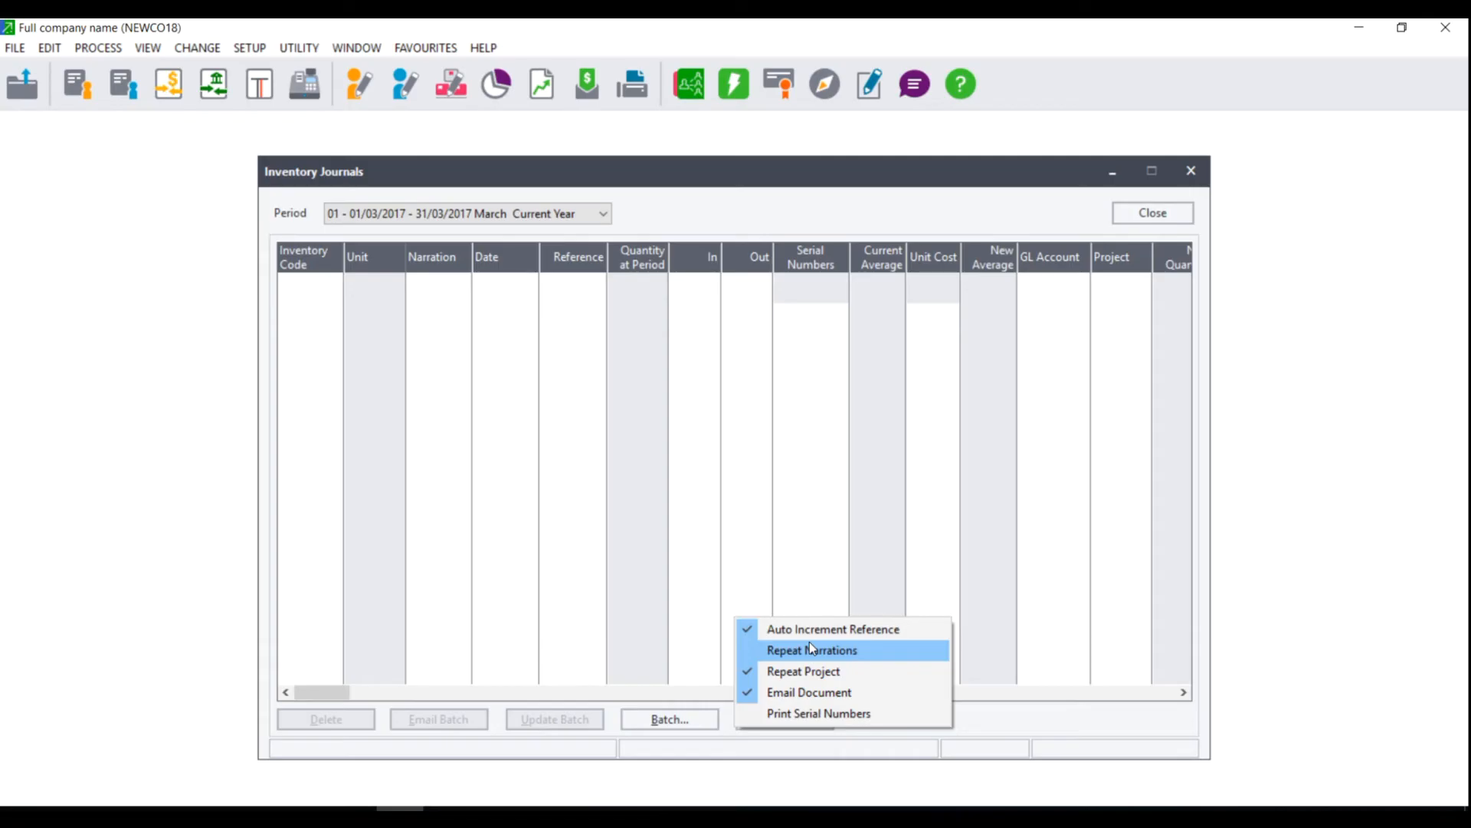
Step: Close the Settings menu unchanged, returning to the Inventory Code column for a new line
left_click(812, 650)
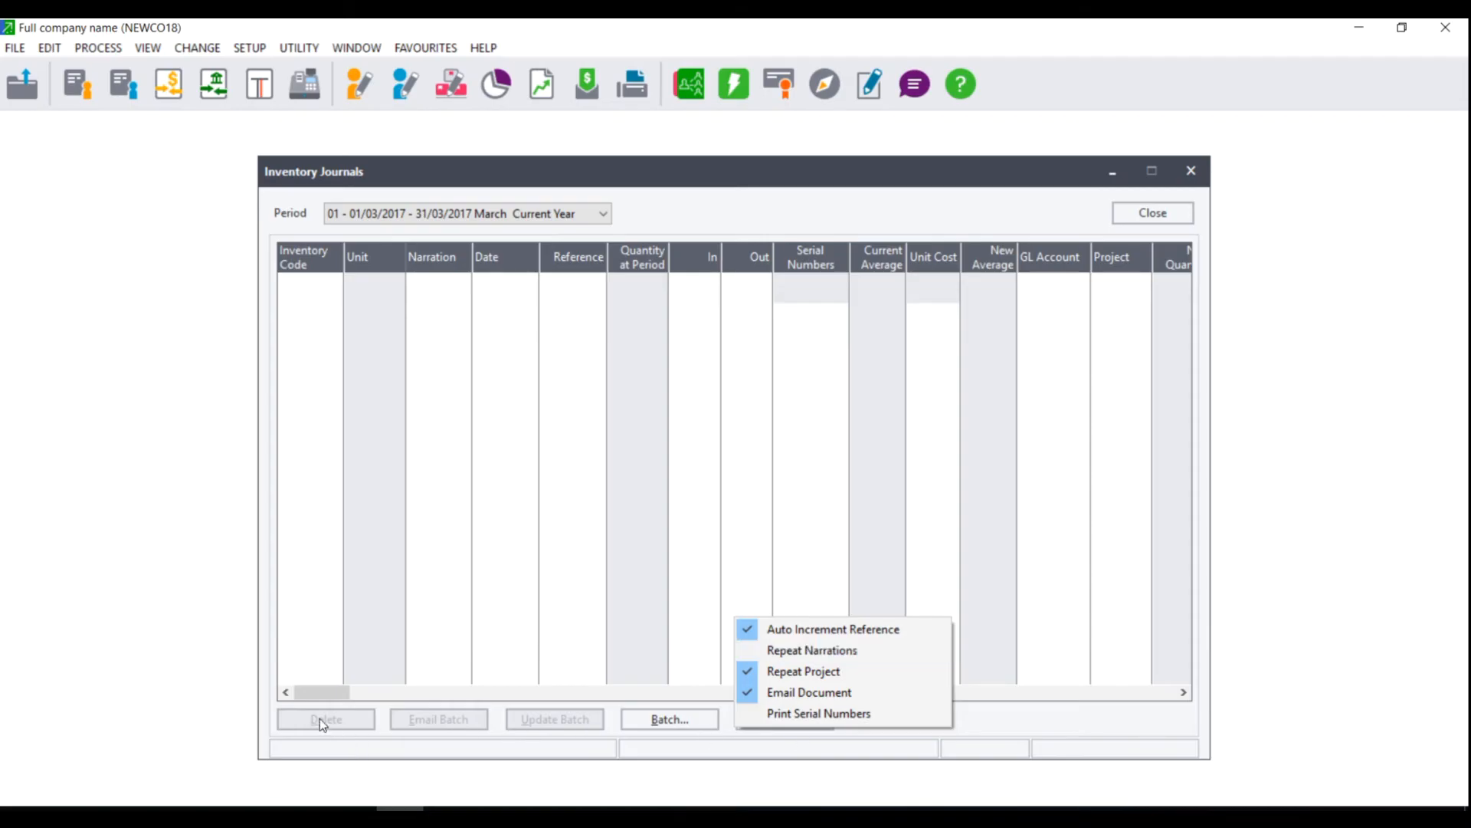
mouse_move(527, 733)
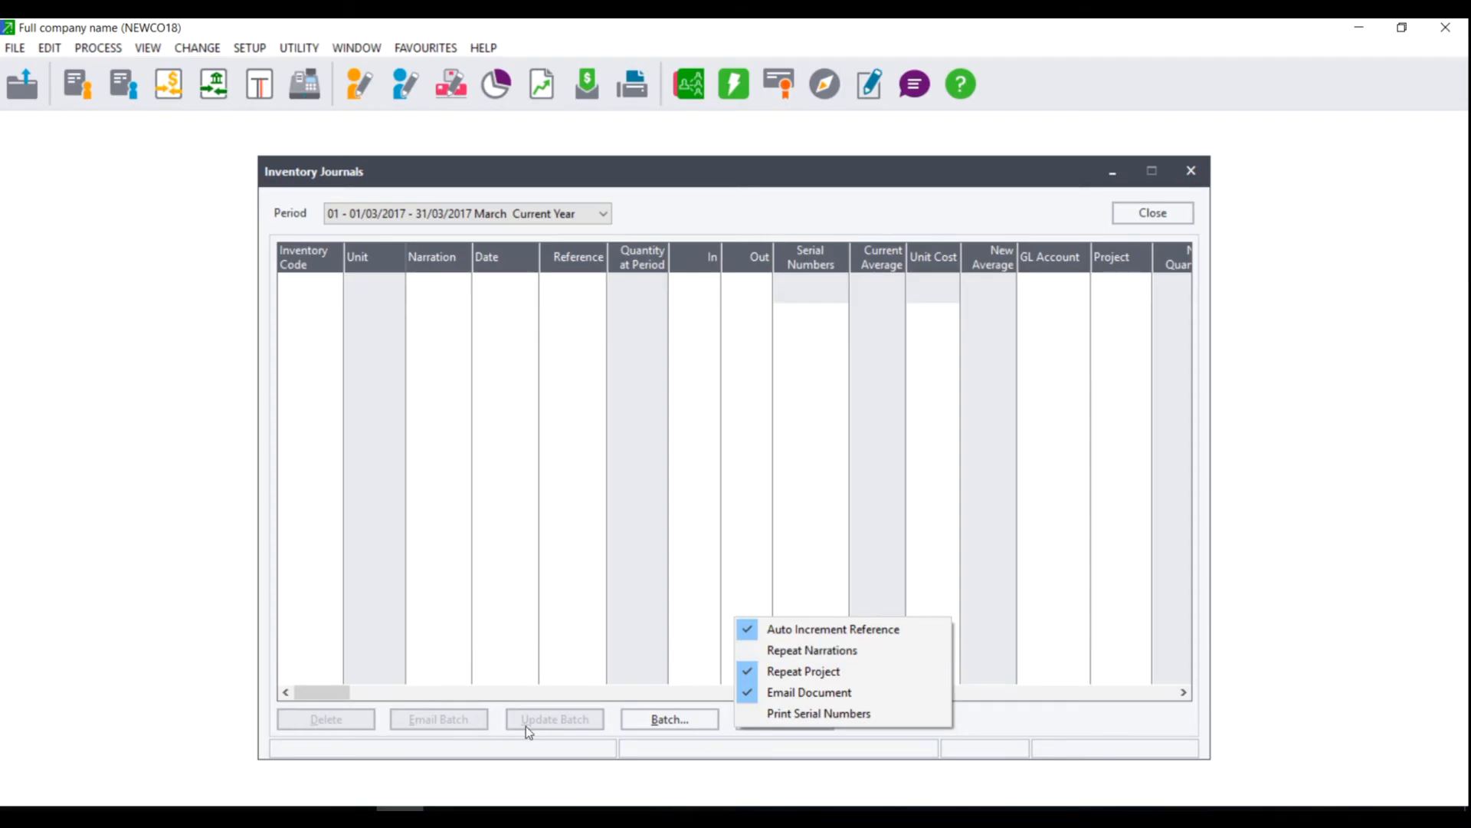
mouse_move(820, 749)
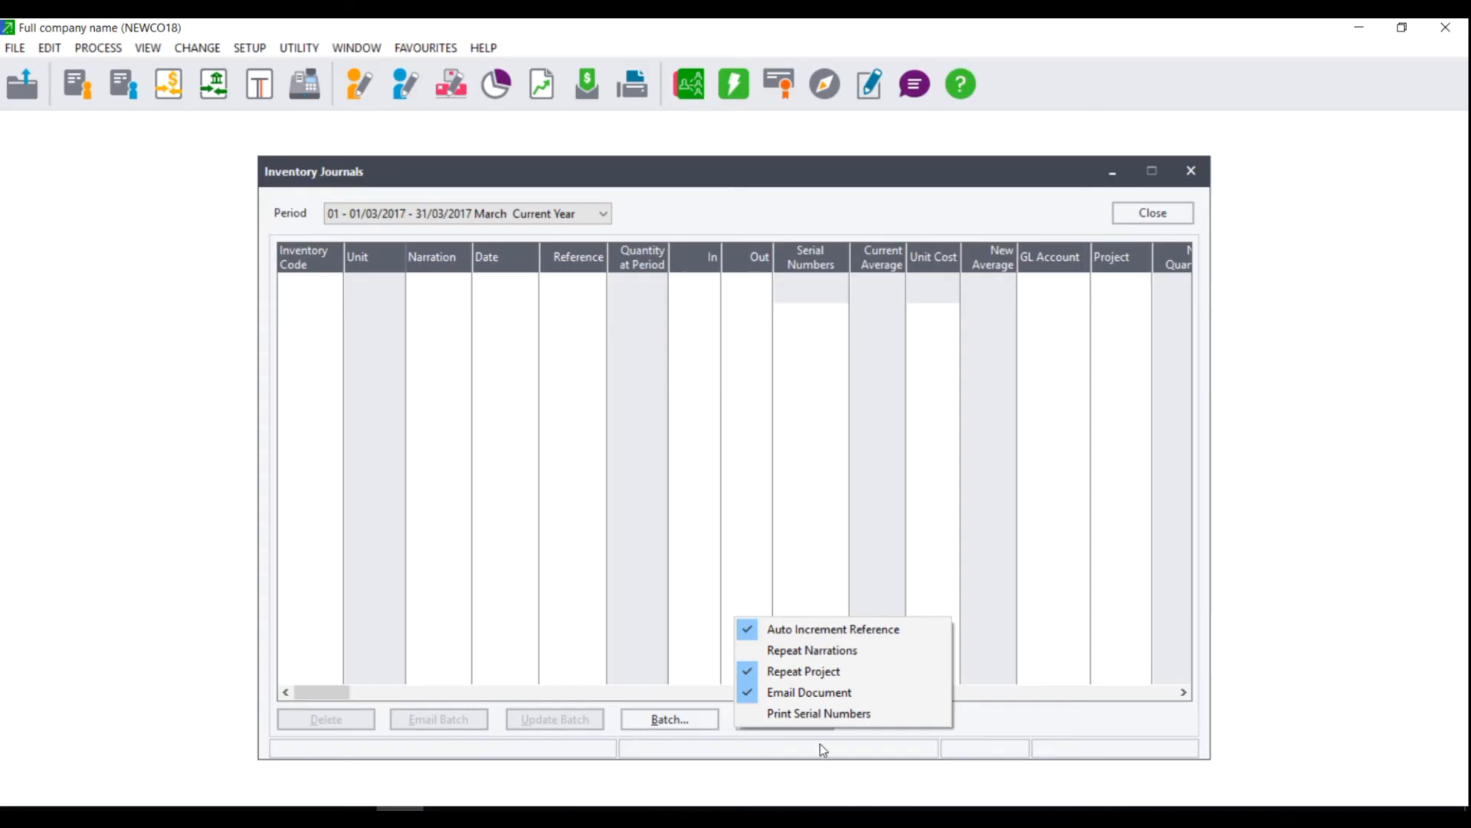
mouse_move(819, 712)
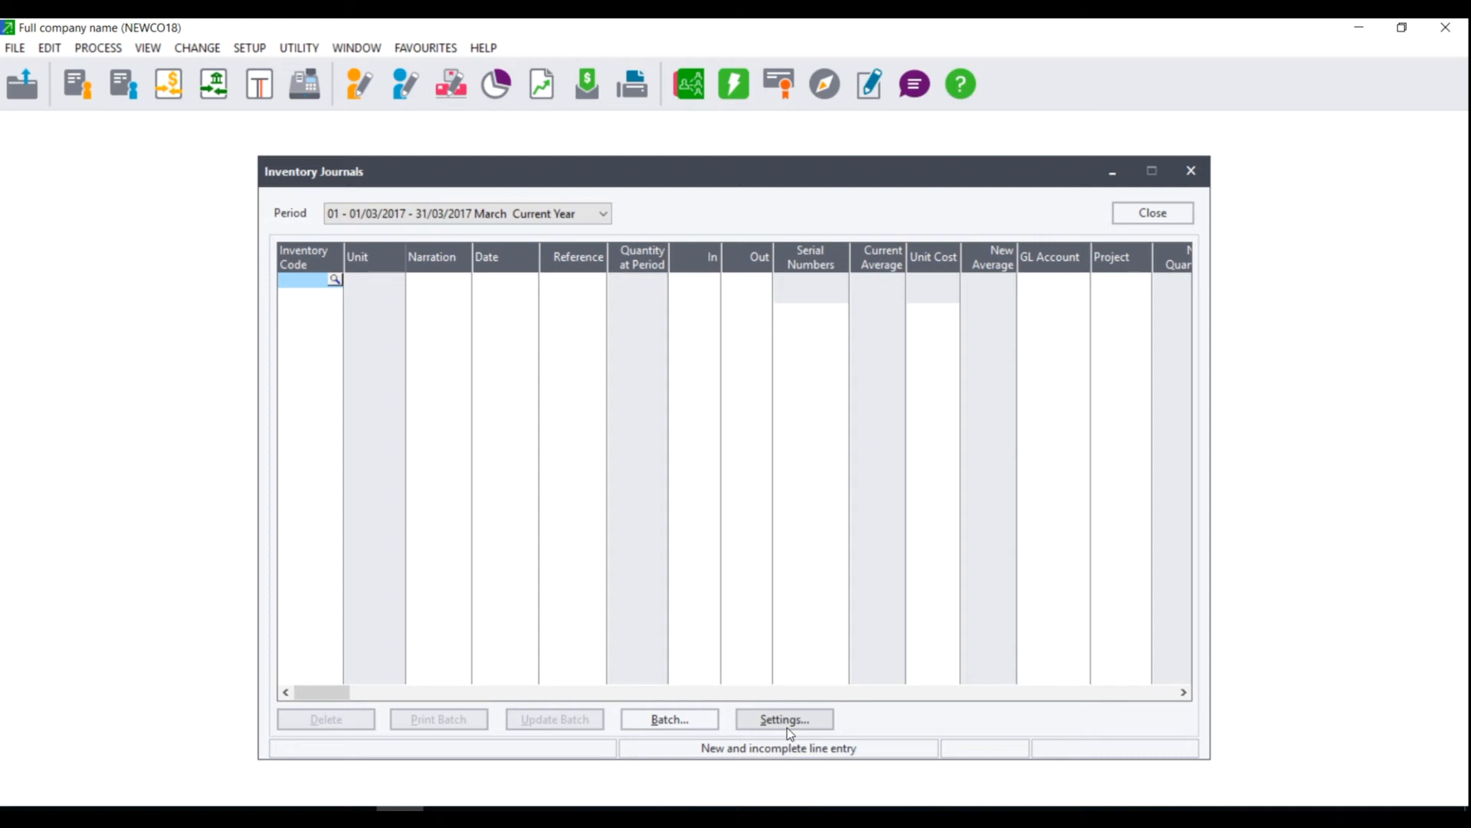
Step: Review Auto Increment Reference, Repeat Project and Email Document in Settings without changing them
left_click(783, 719)
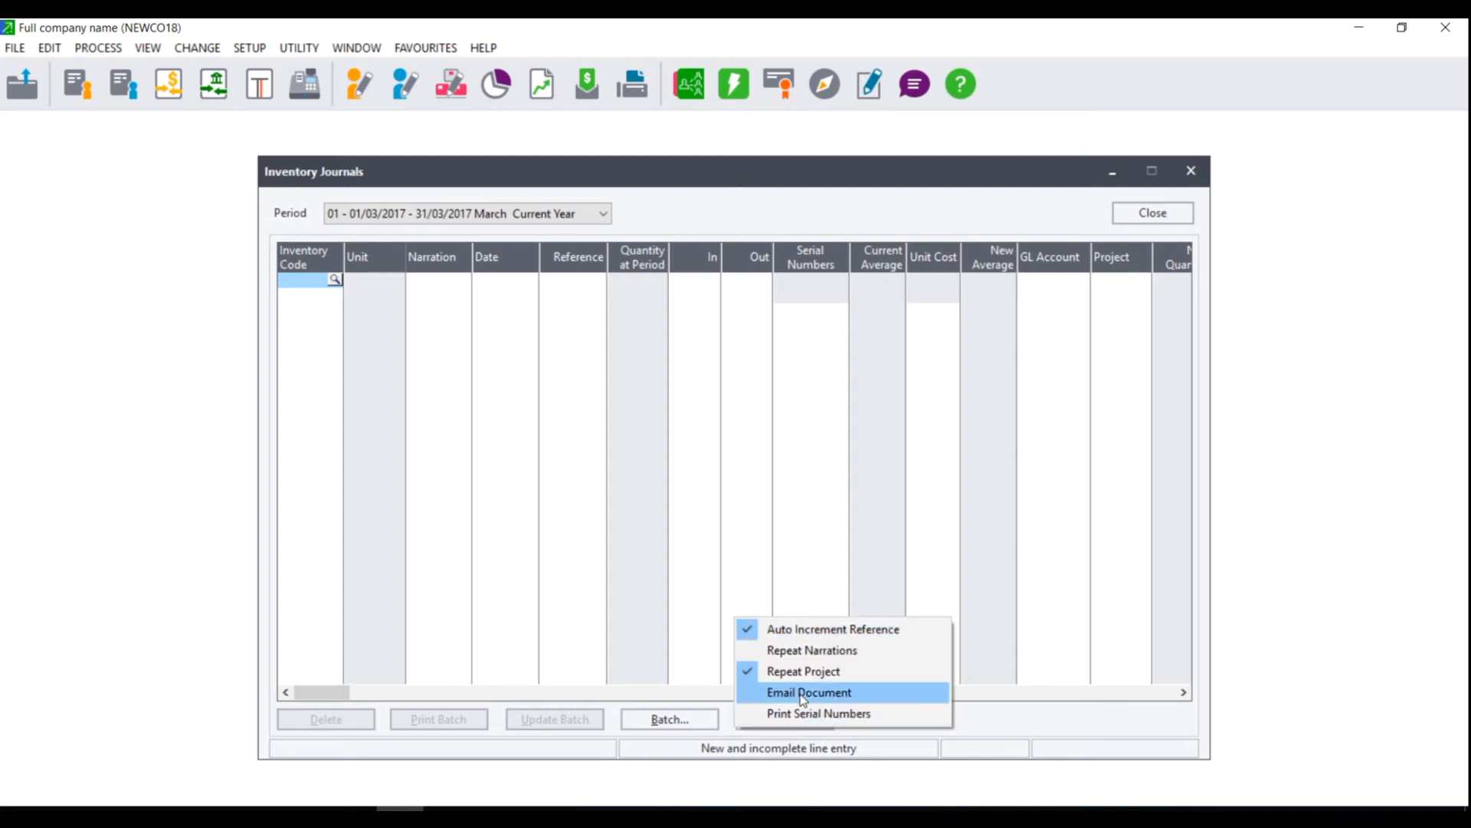
left_click(807, 691)
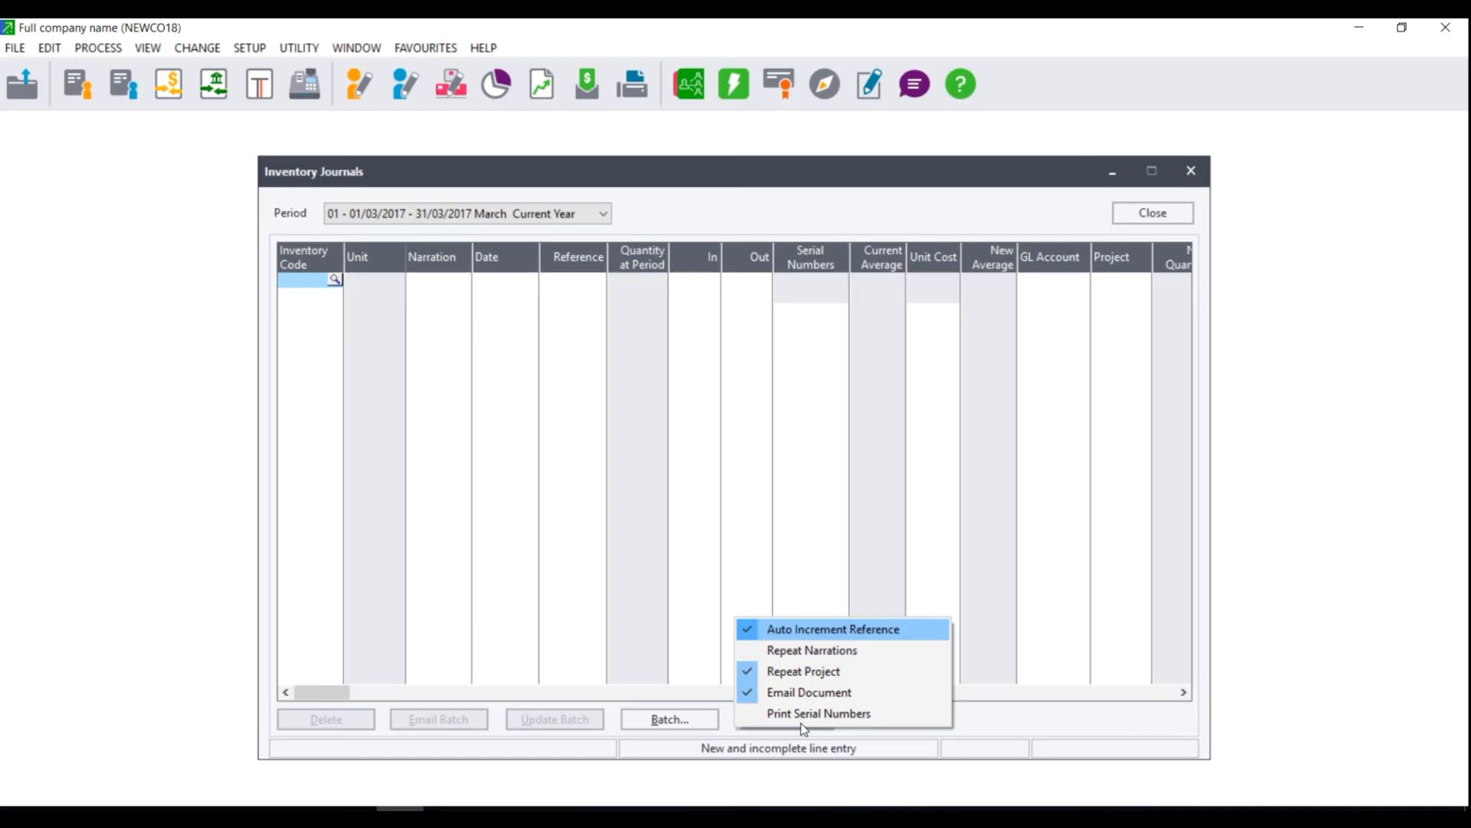
mouse_move(814, 630)
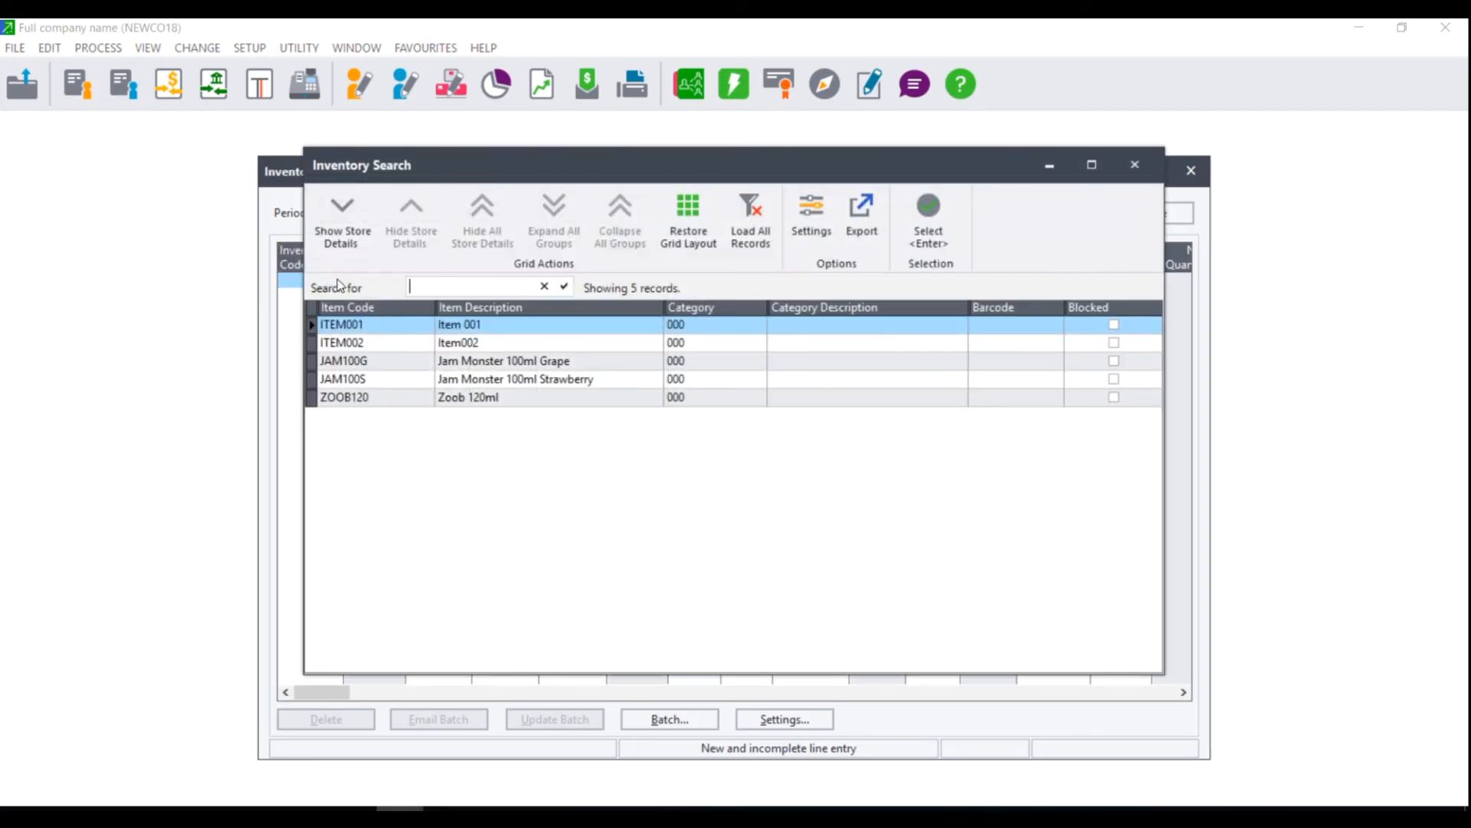
mouse_move(365, 332)
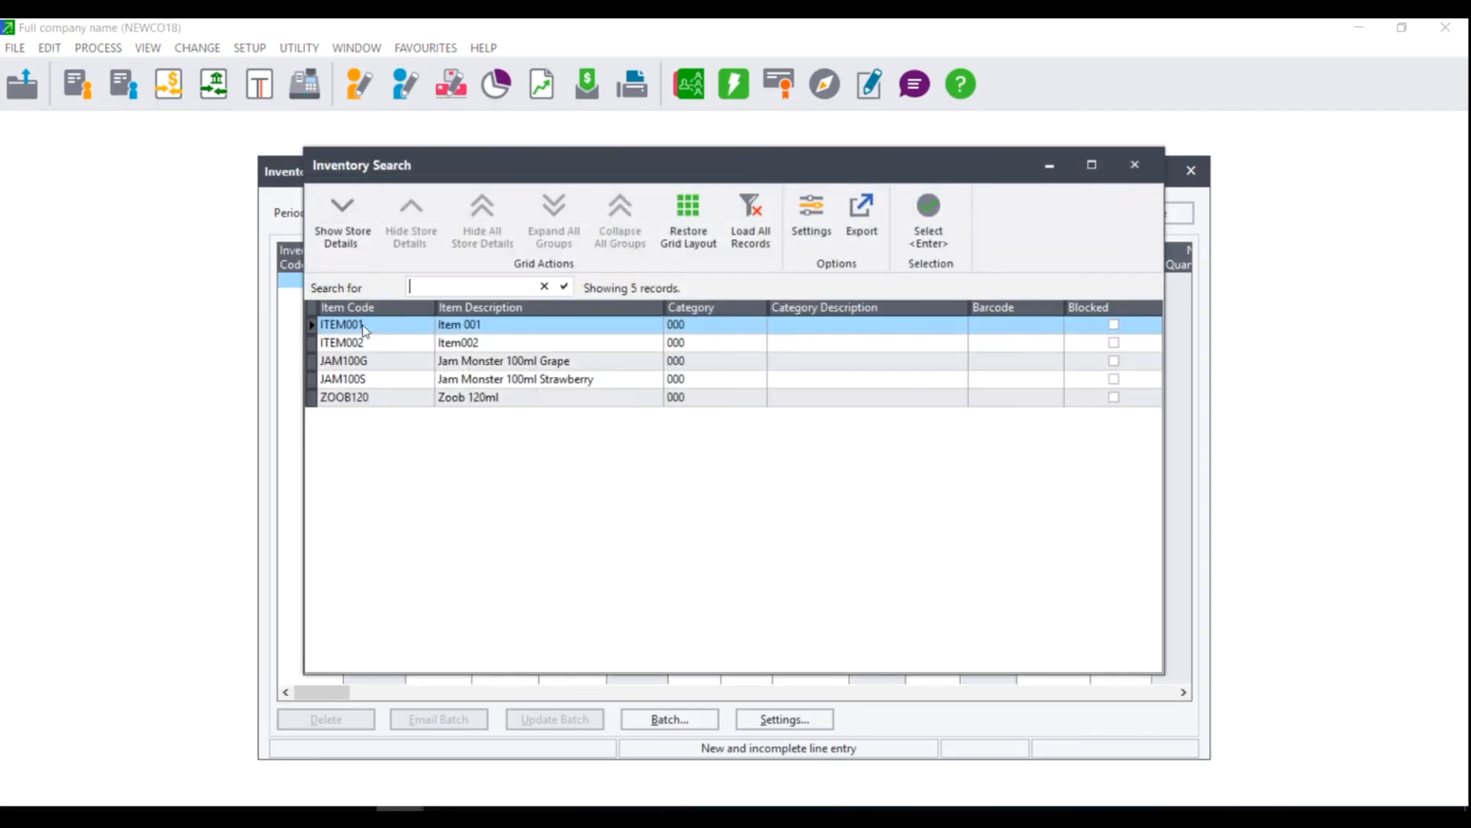
Step: Fill the first journal line with ITEM001, narration Item 001, reference TAKE03, account 2100/000
double_click(342, 324)
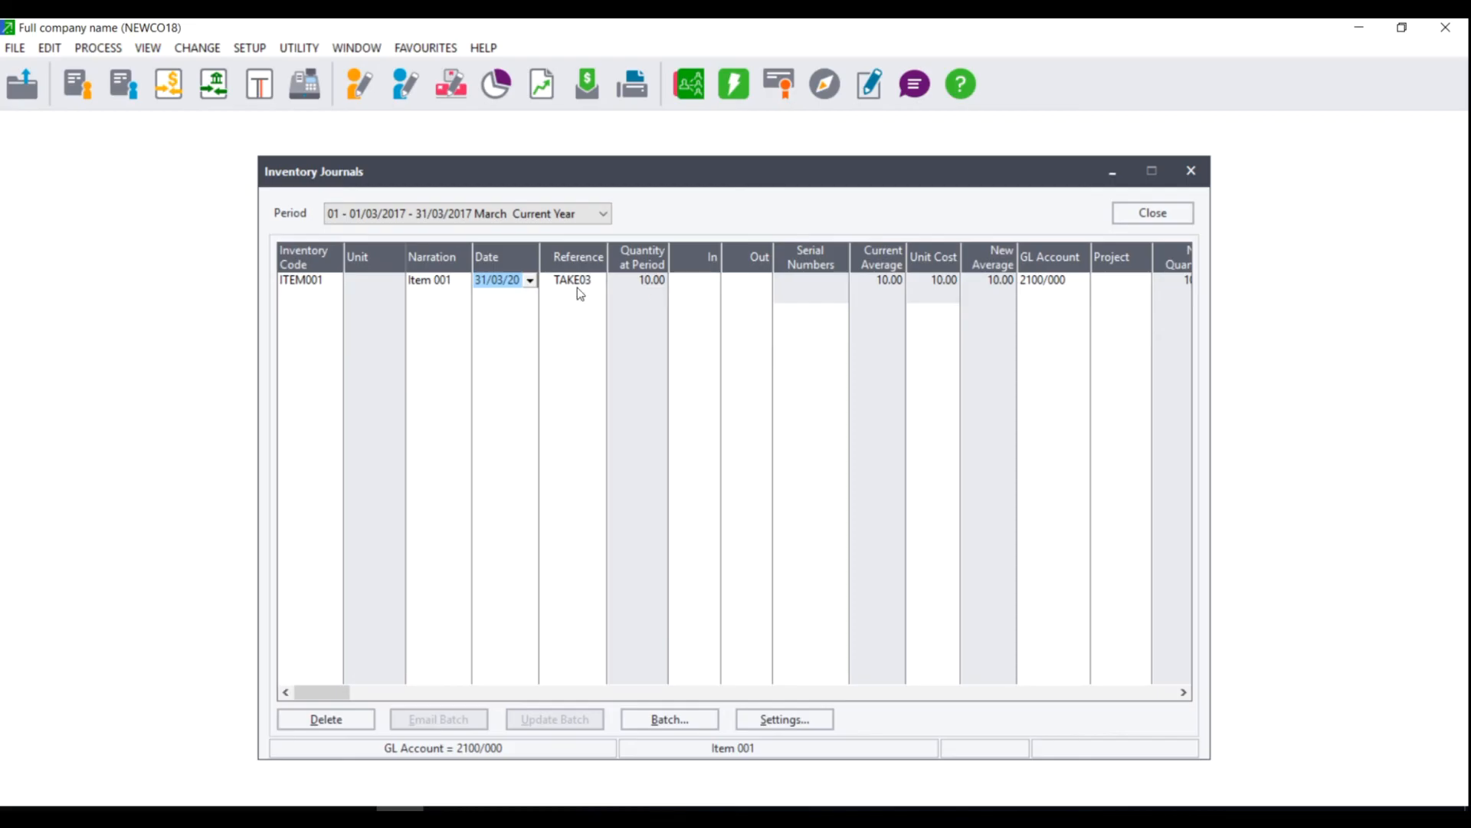
Step: Enter date 01/03/20 and quantity in 10 on the ITEM001 line, giving a 100.00 total
left_click(529, 279)
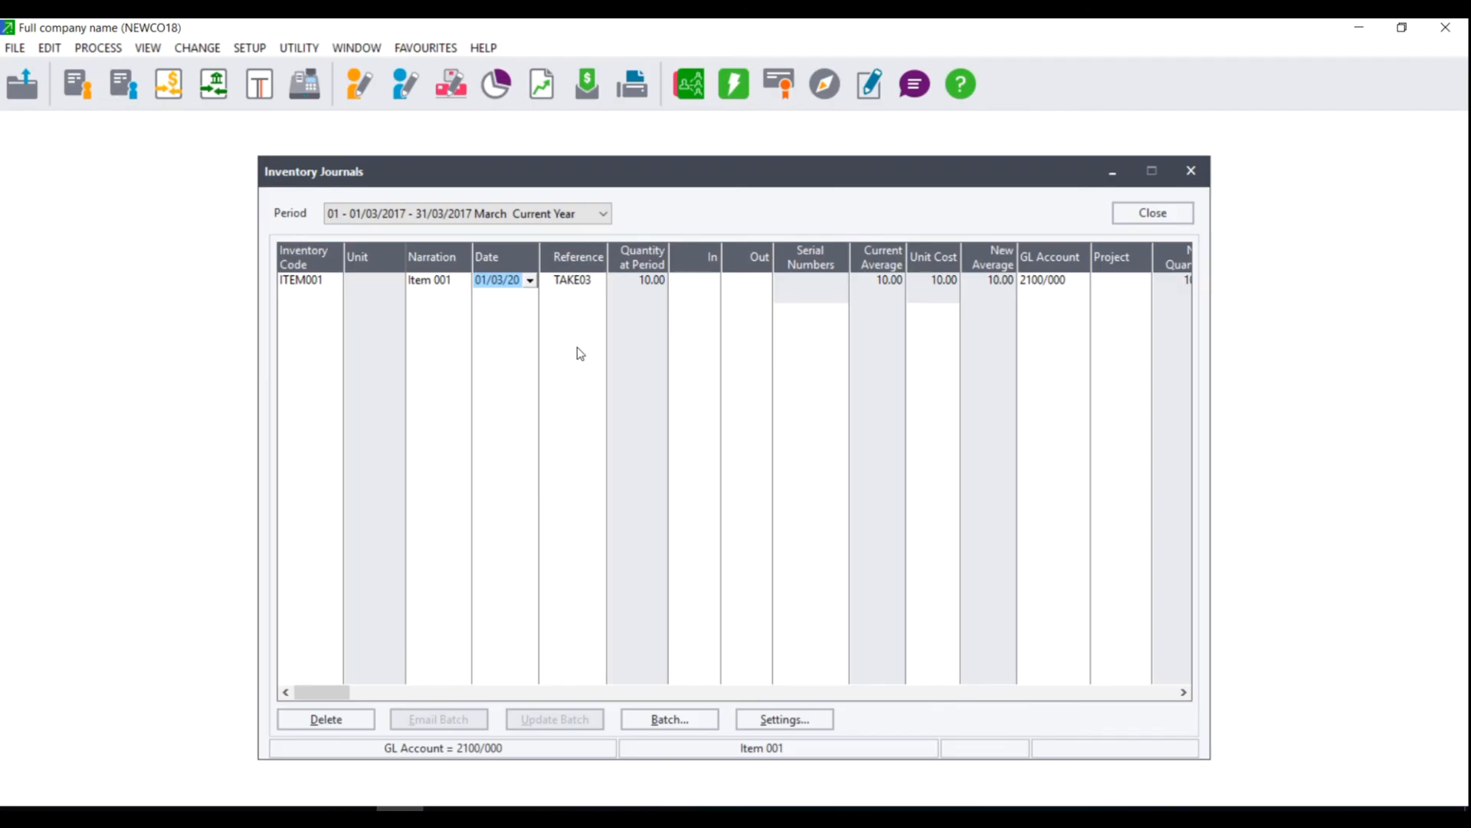
left_click(693, 279)
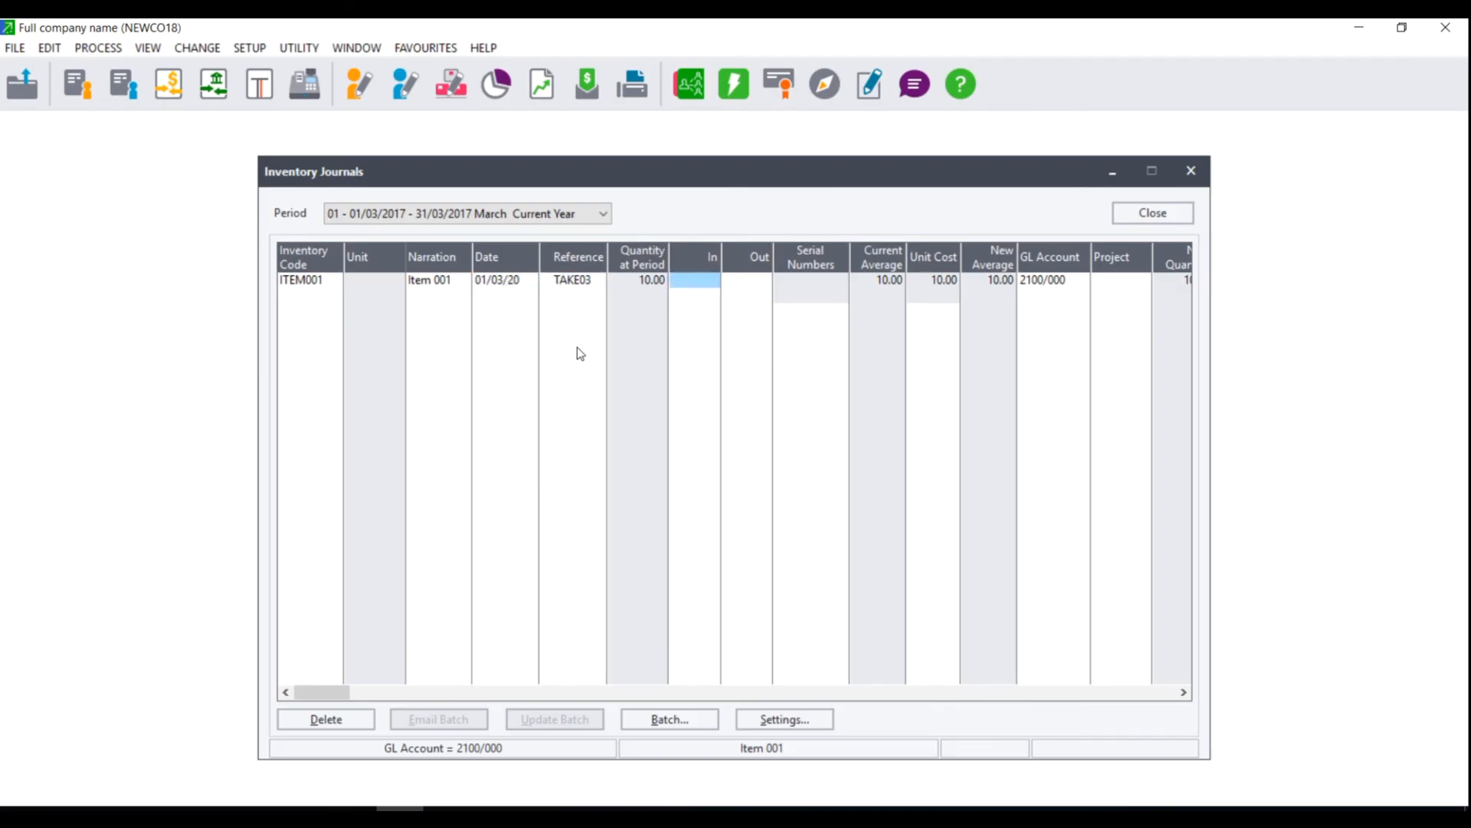
type("10.00")
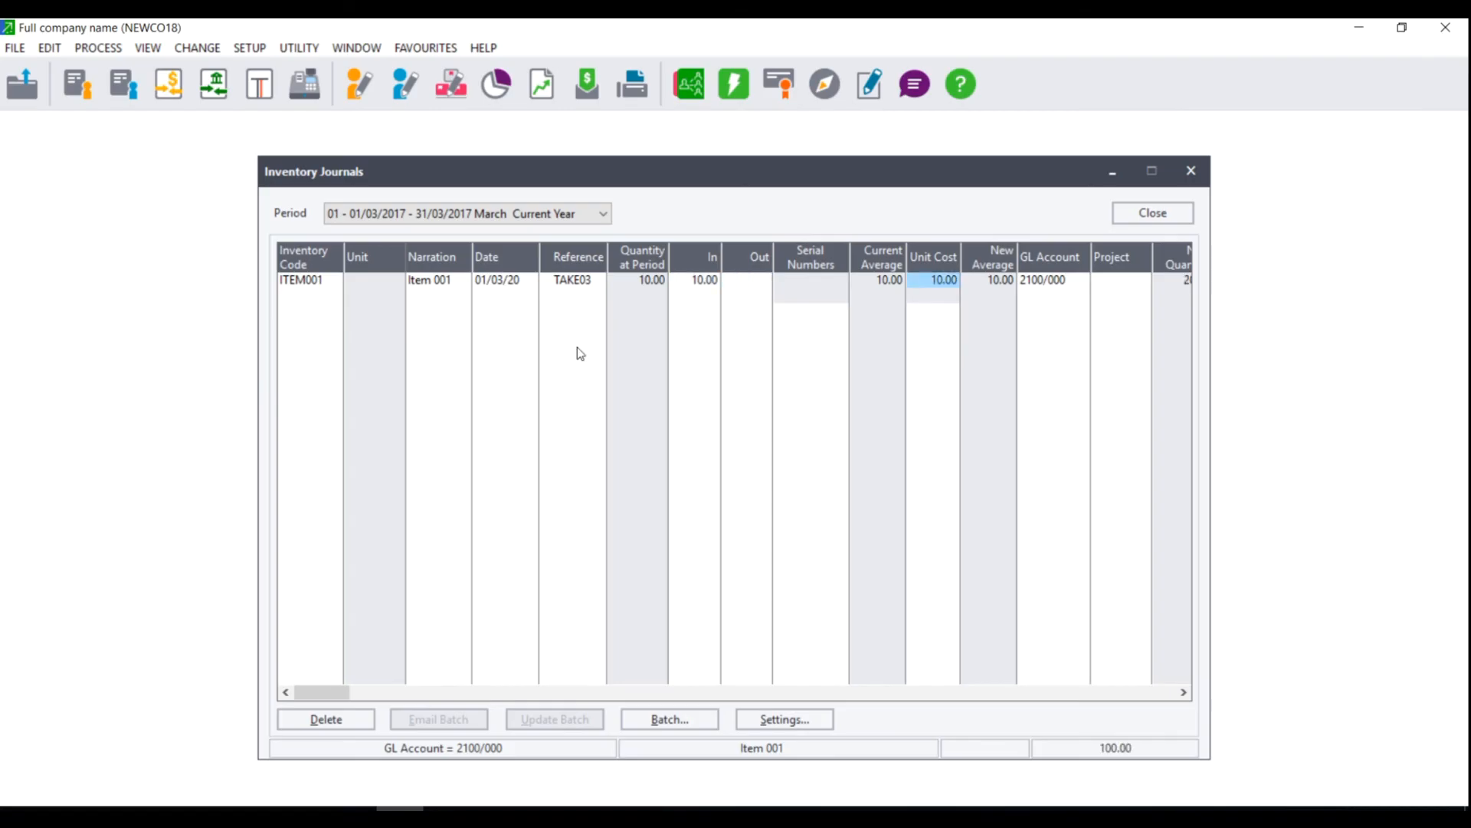
left_click(1047, 279)
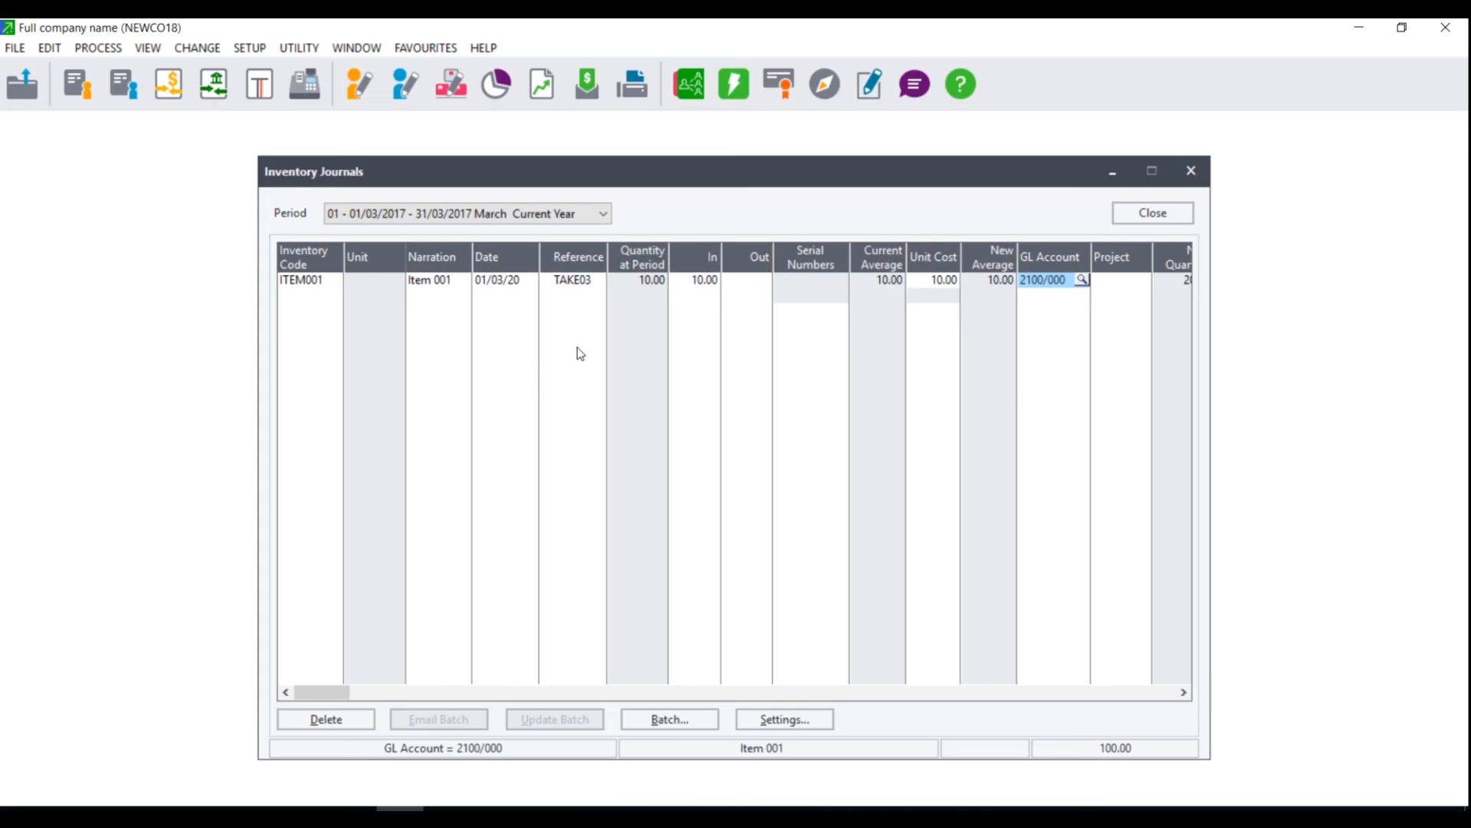
mouse_move(1166, 235)
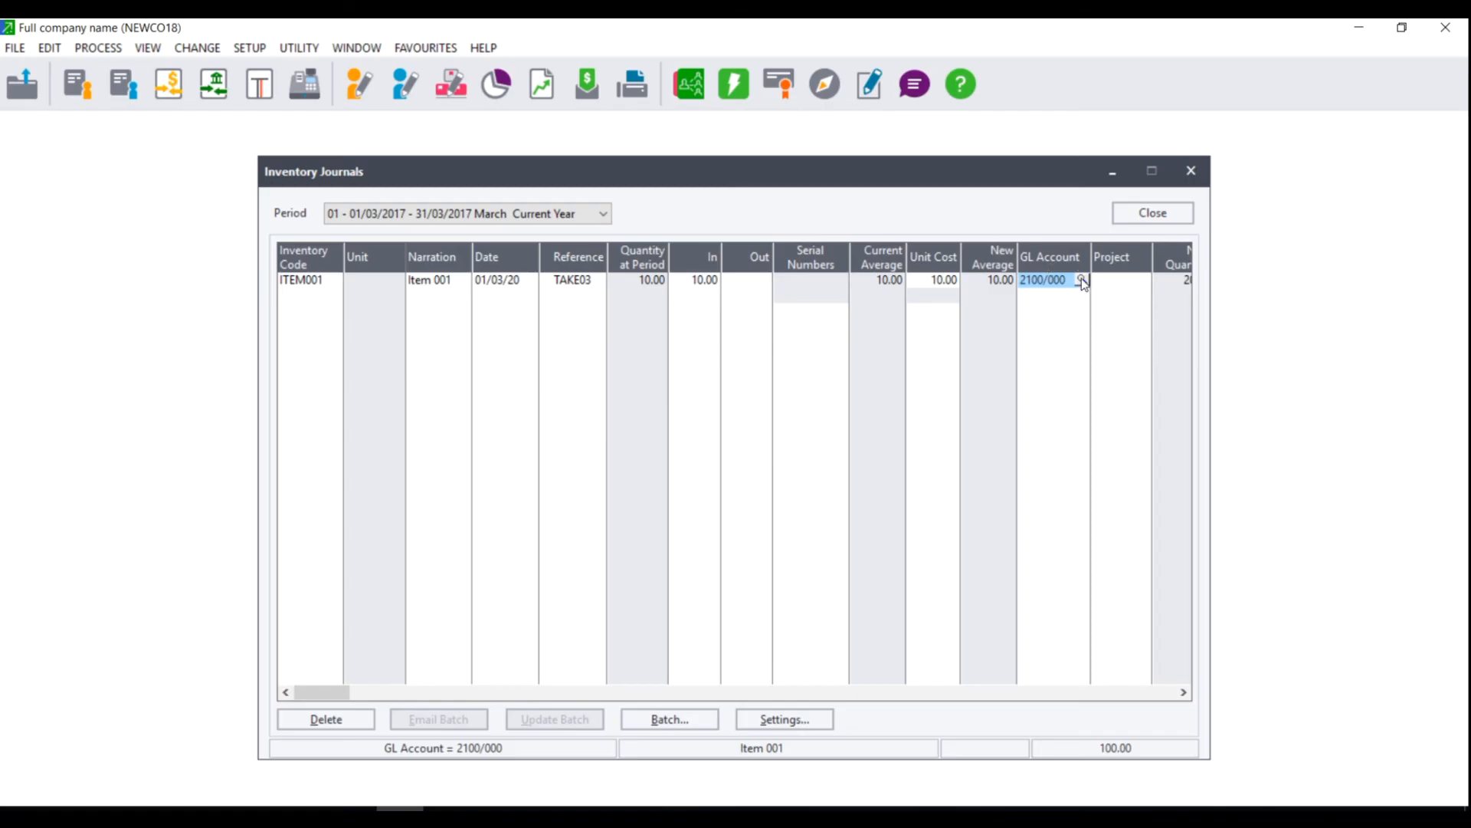
Step: Assign GL account 2100/000 Inventory Adjustment to the ITEM001 line via the lookup
left_click(1082, 279)
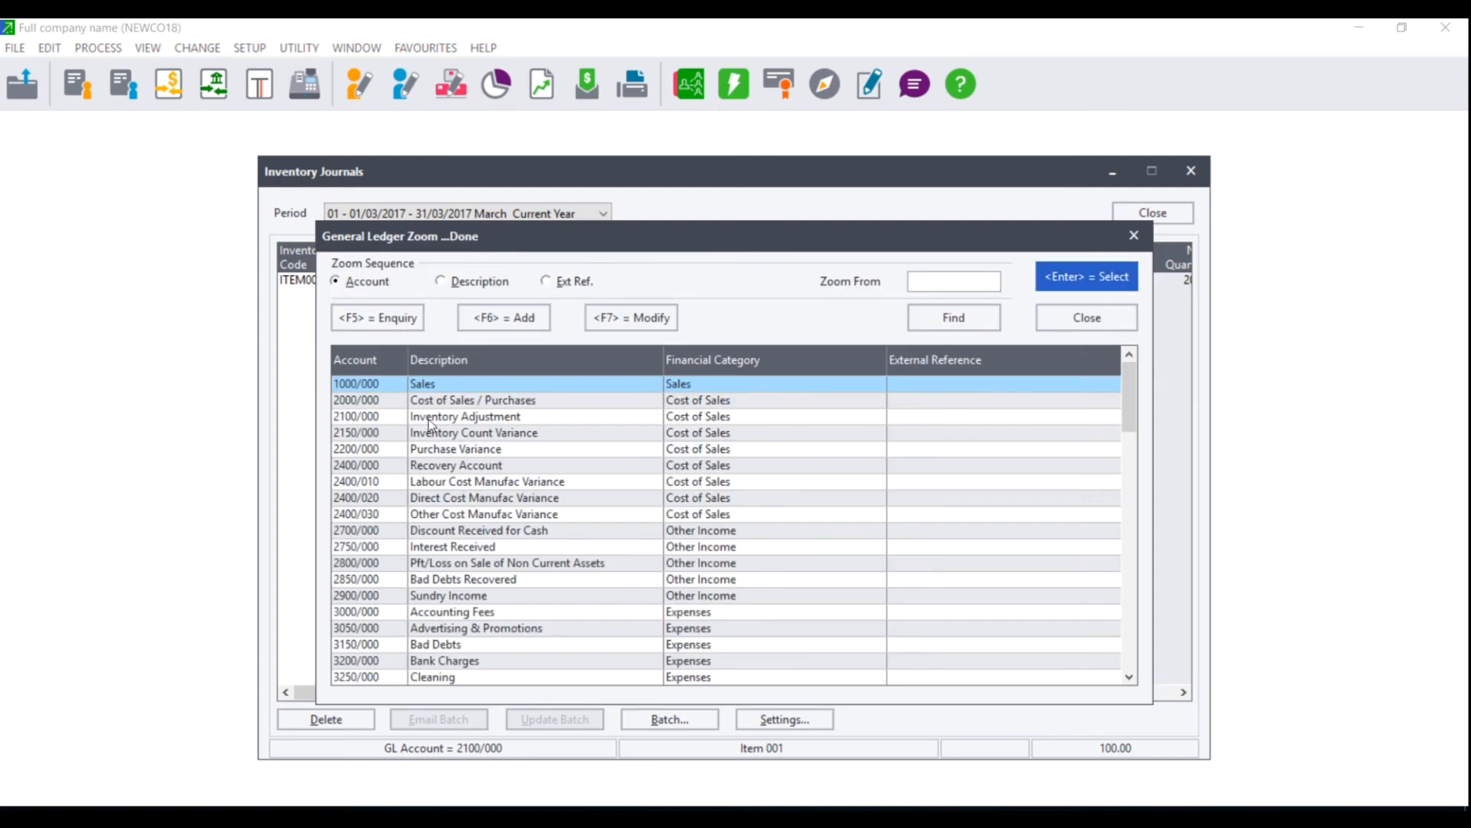
left_click(465, 415)
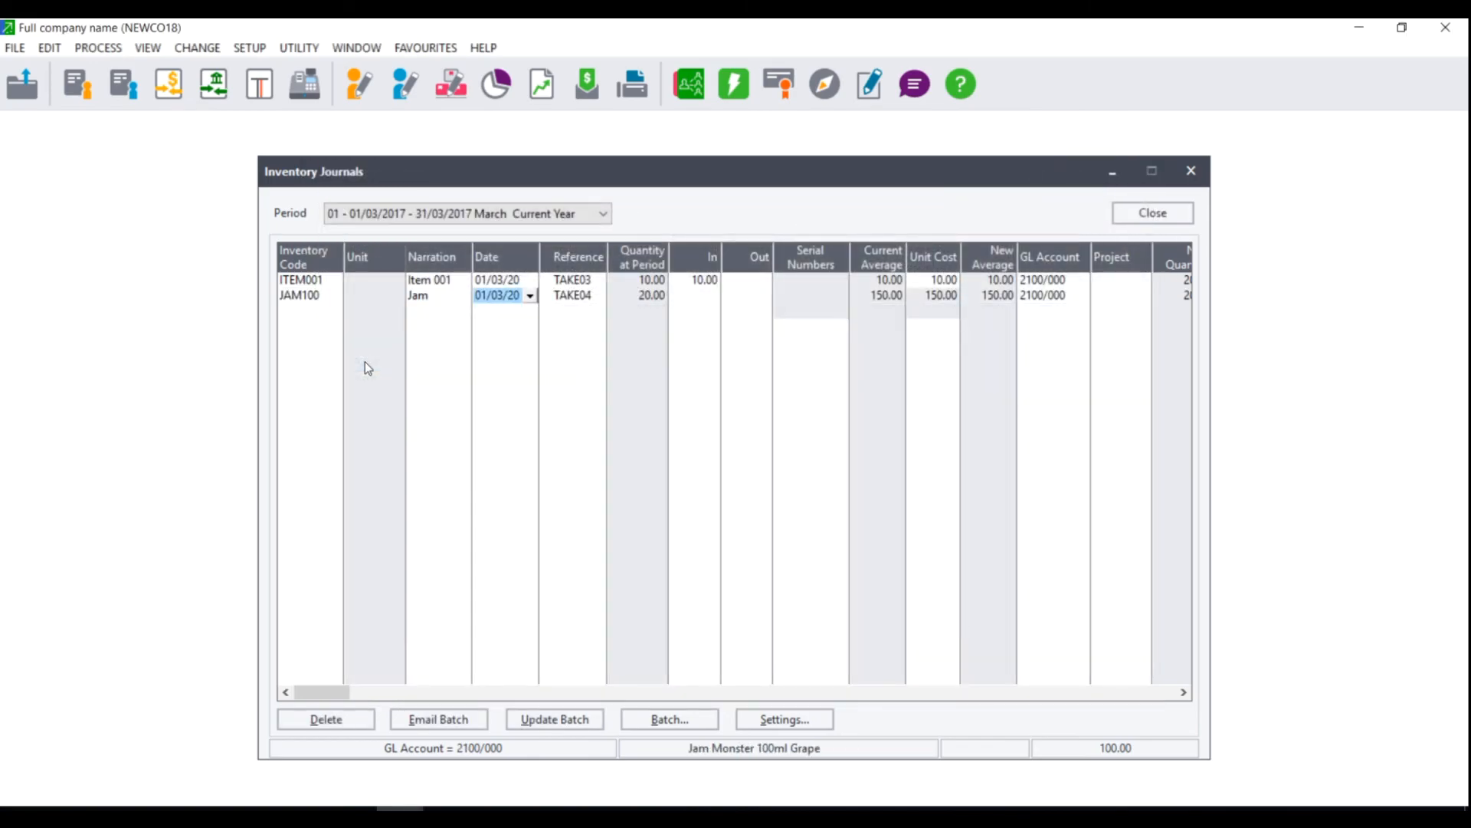
Step: Enter quantity in 20 on the JAM100 line, bringing the batch total to 3,100.00
left_click(704, 295)
type("20")
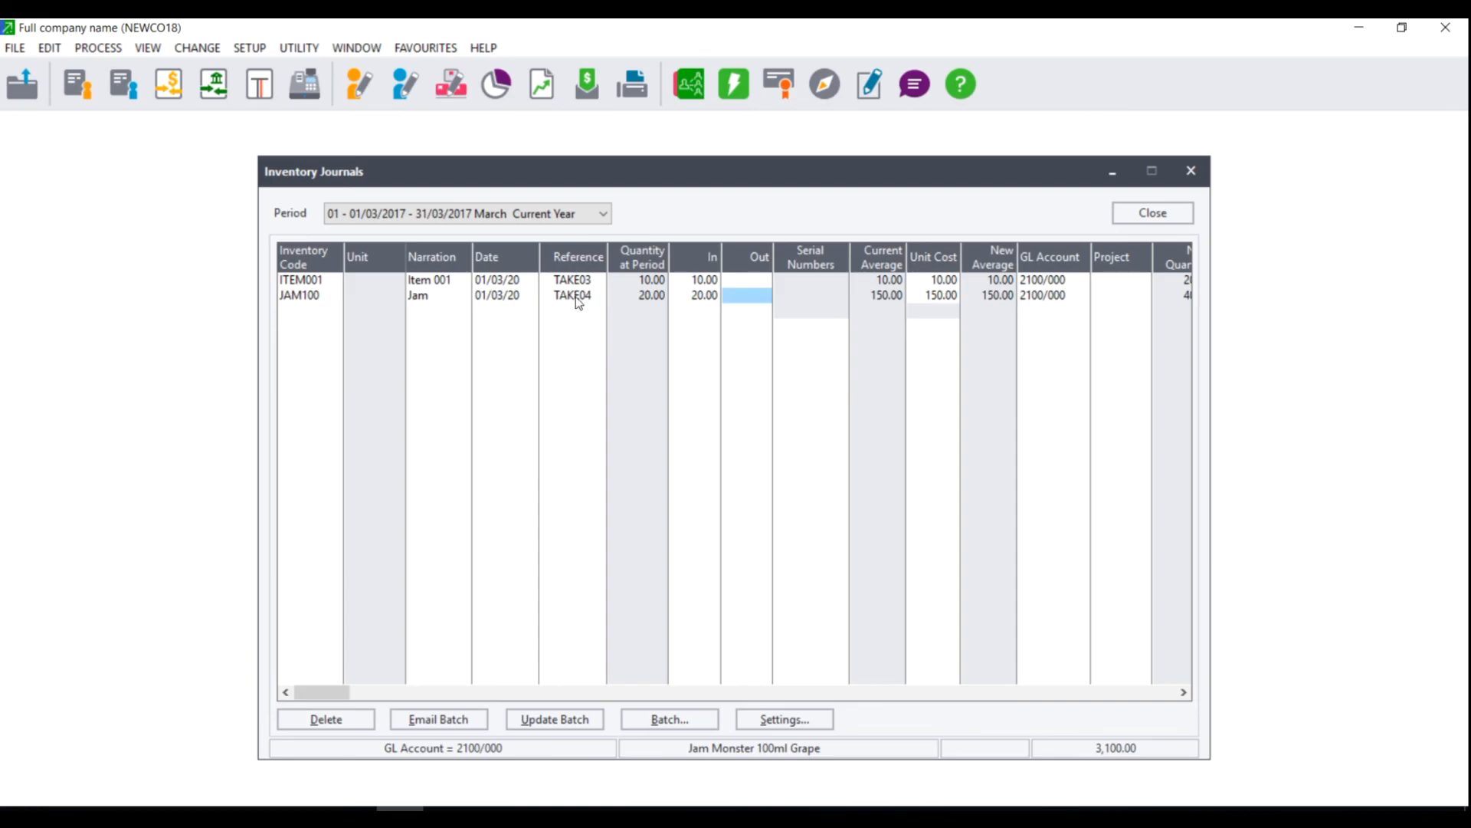
mouse_move(592, 302)
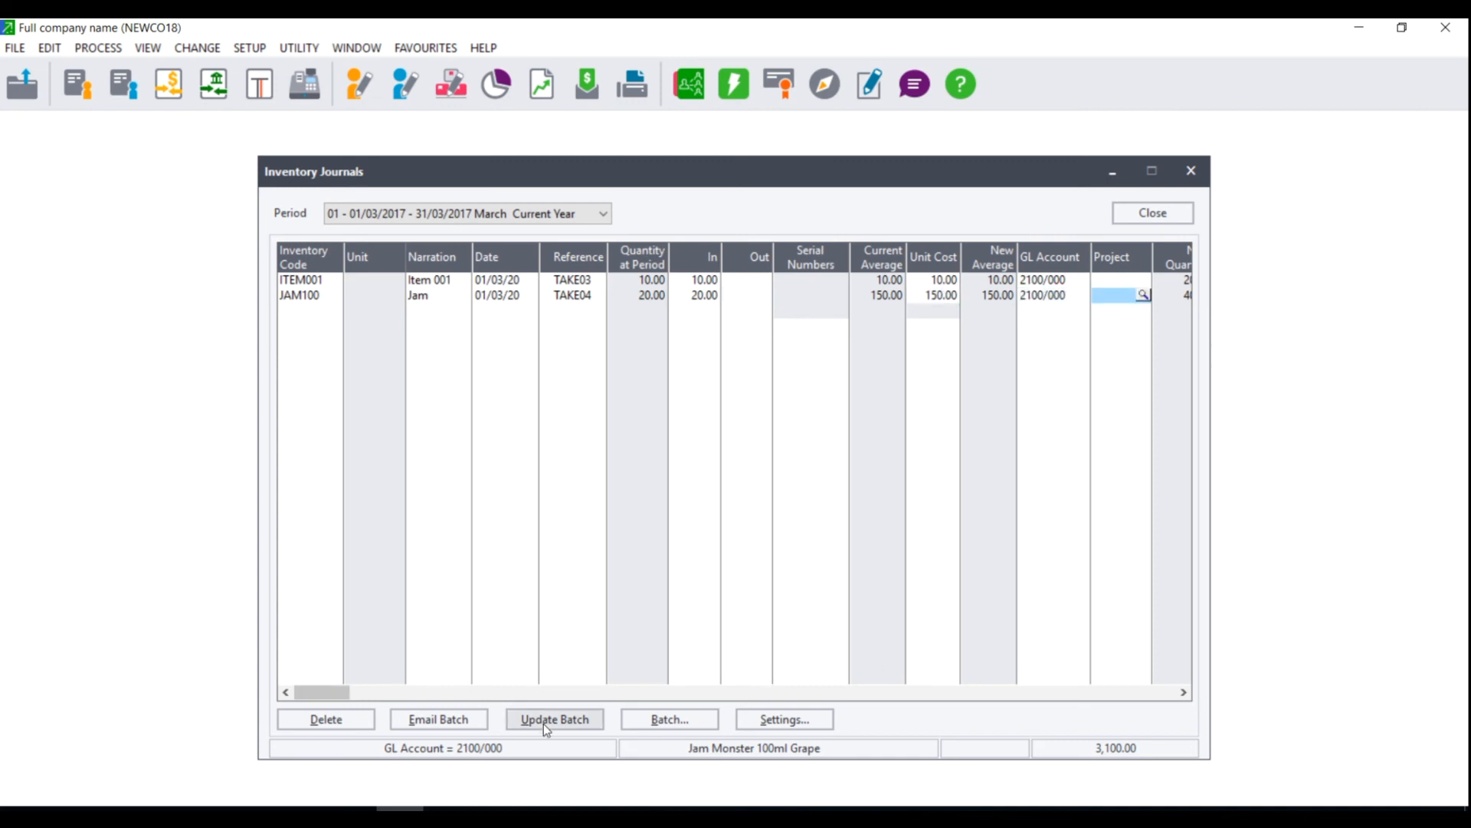
mouse_move(467, 719)
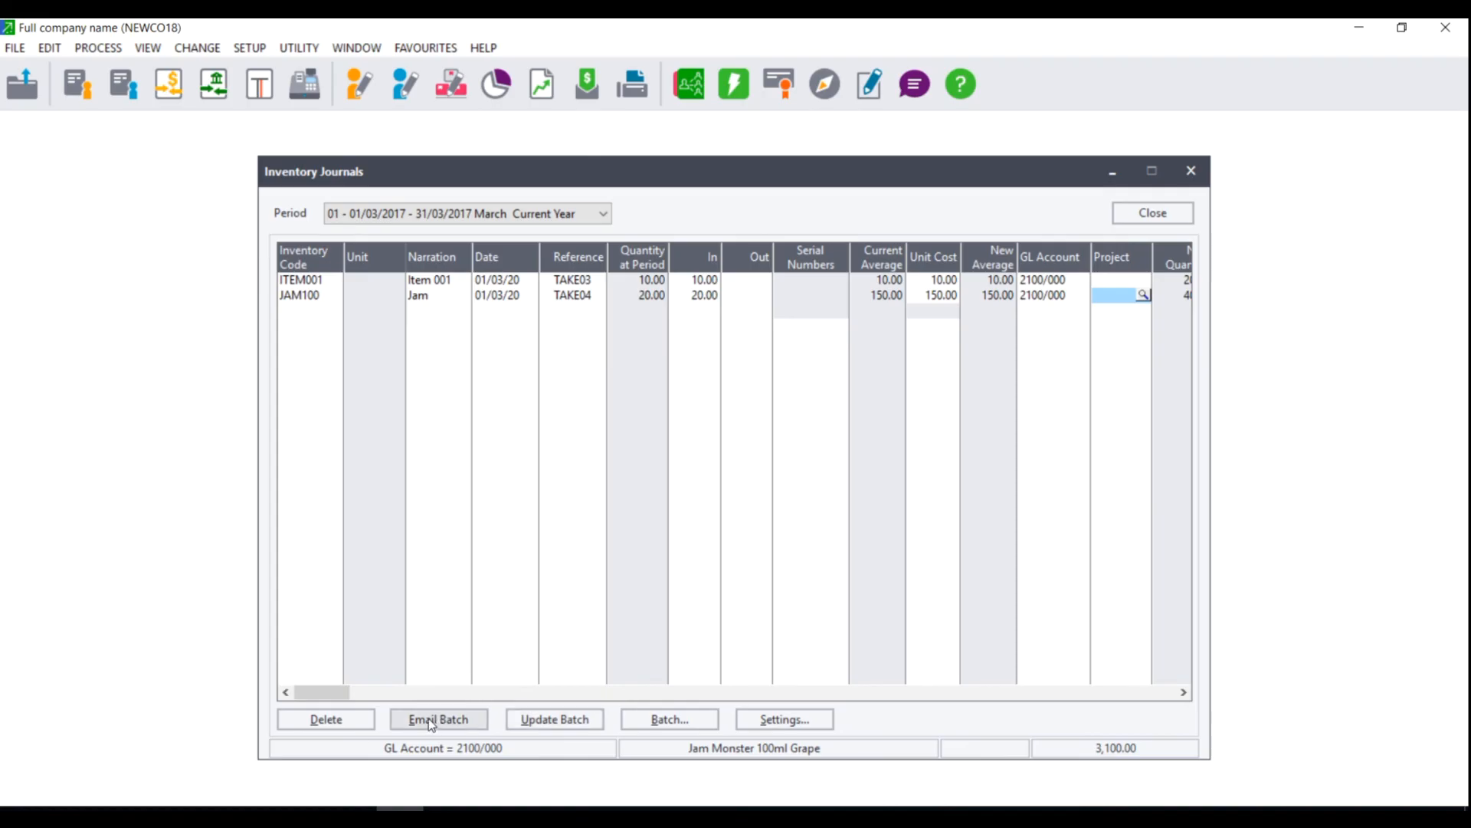
mouse_move(479, 726)
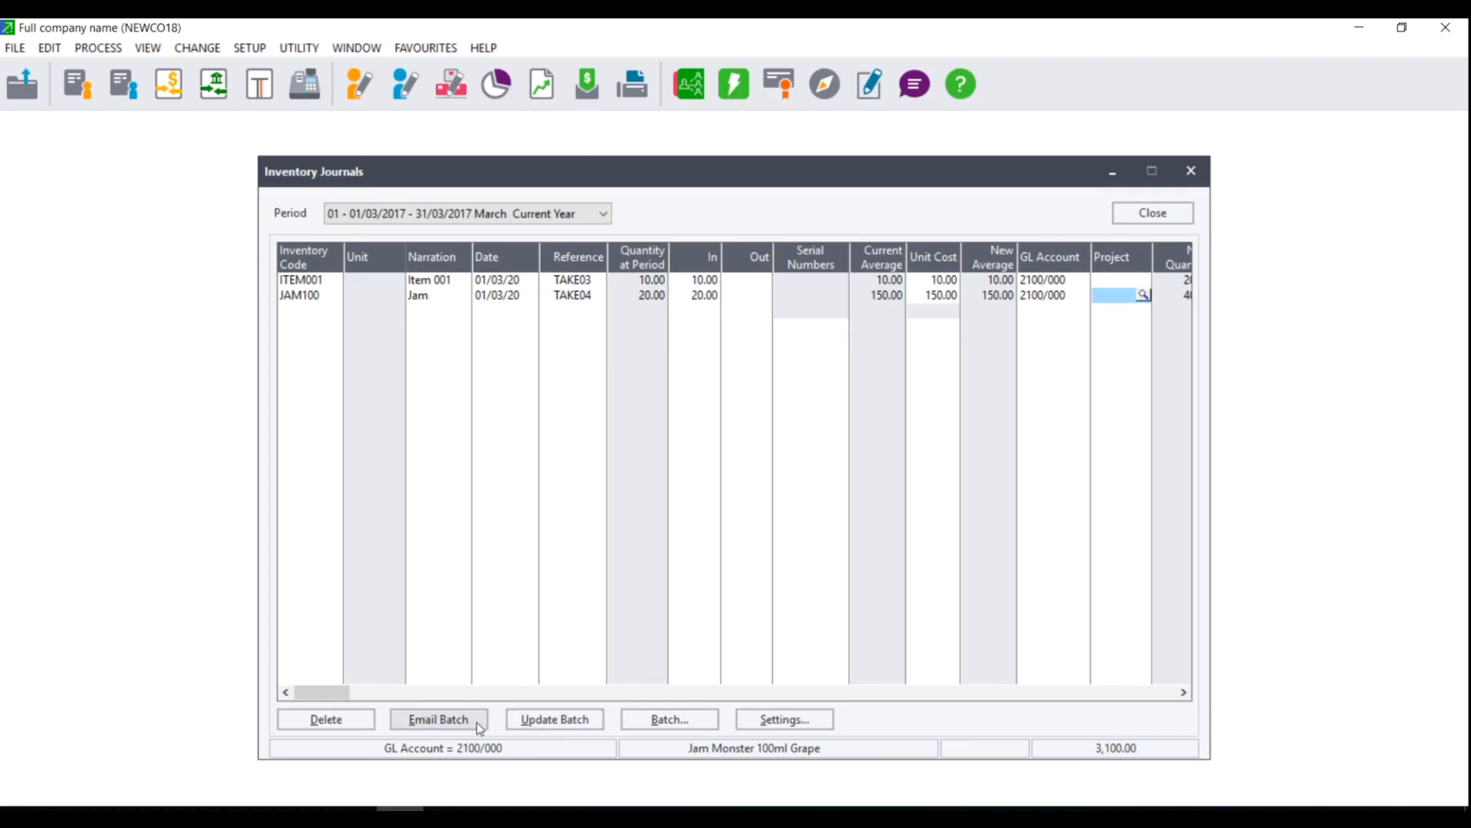
mouse_move(783, 719)
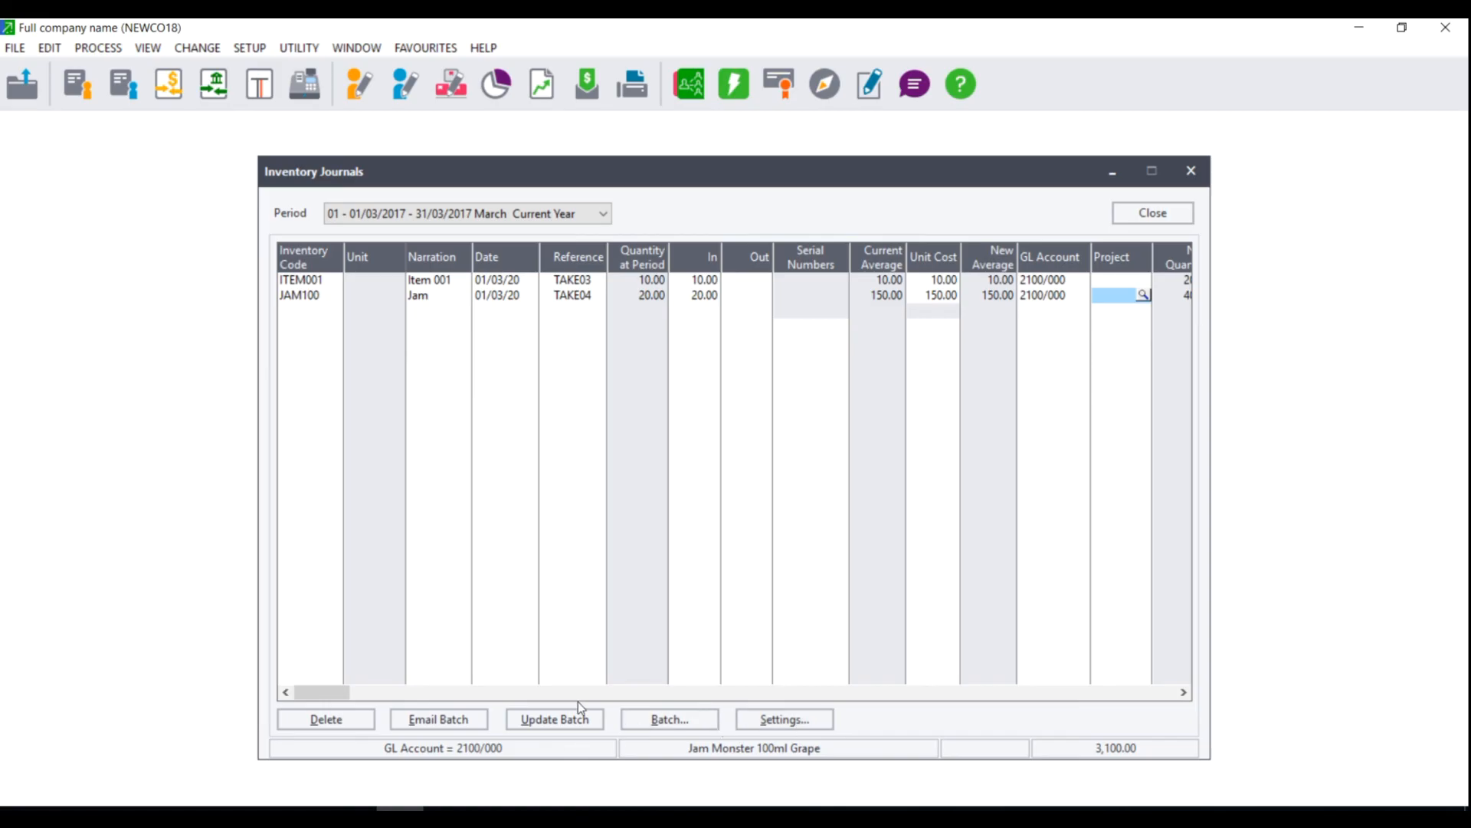
Step: Begin updating the batch with Backup Before Updating ticked
left_click(553, 719)
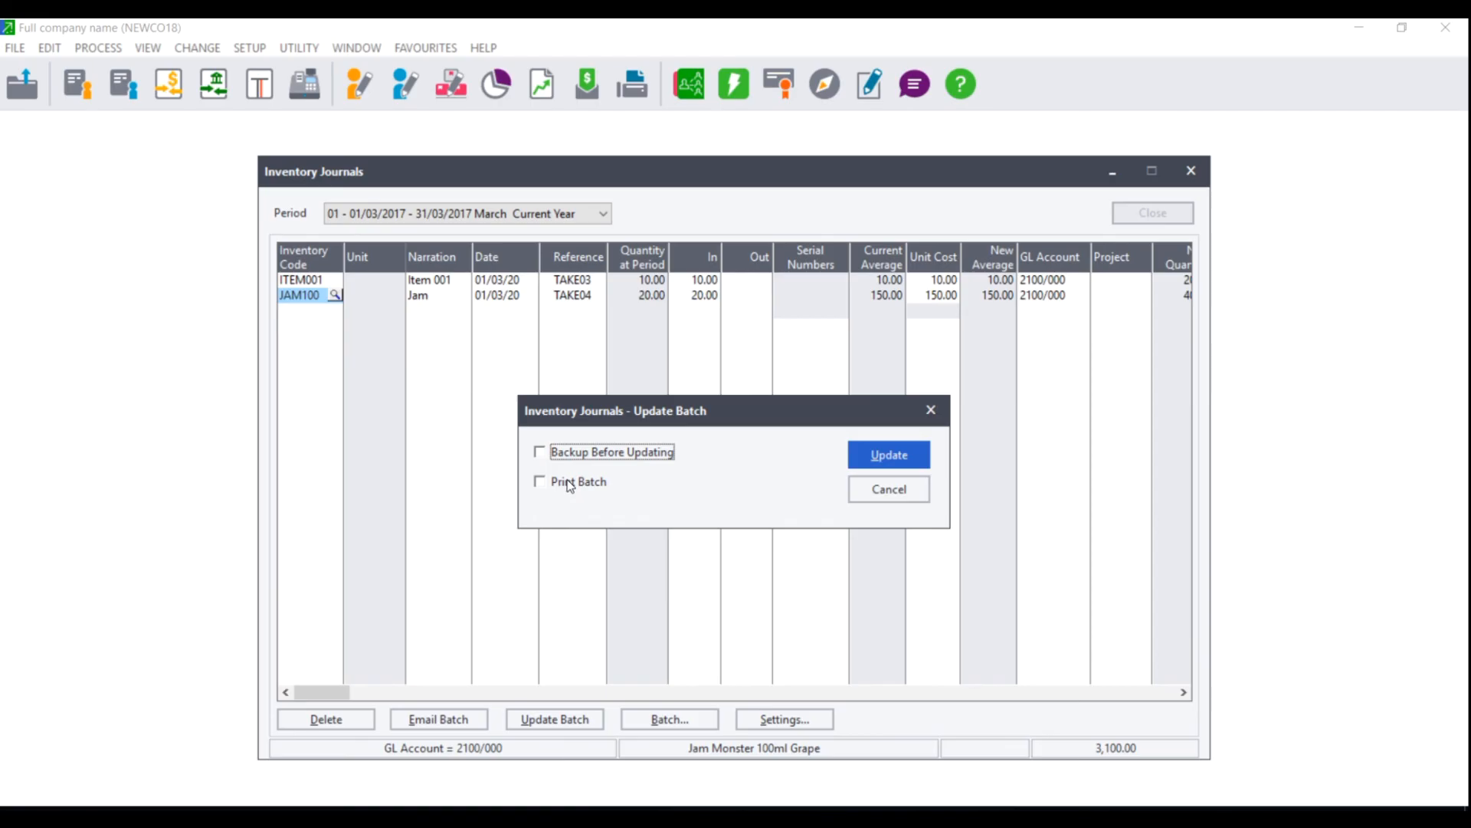
left_click(538, 451)
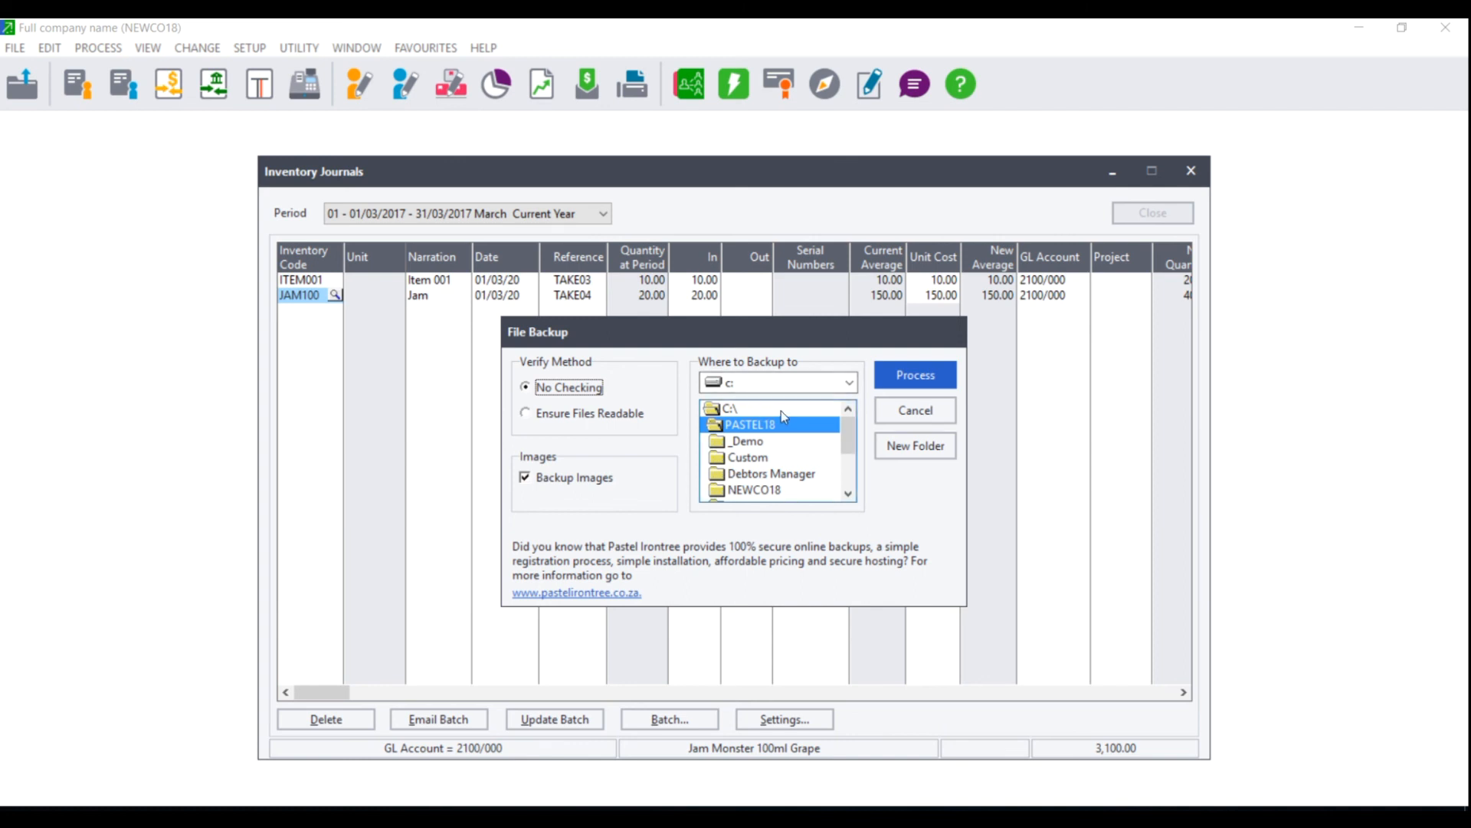
Step: Back up to the local drive, confirm the warning, test the backup and close once completed
left_click(914, 374)
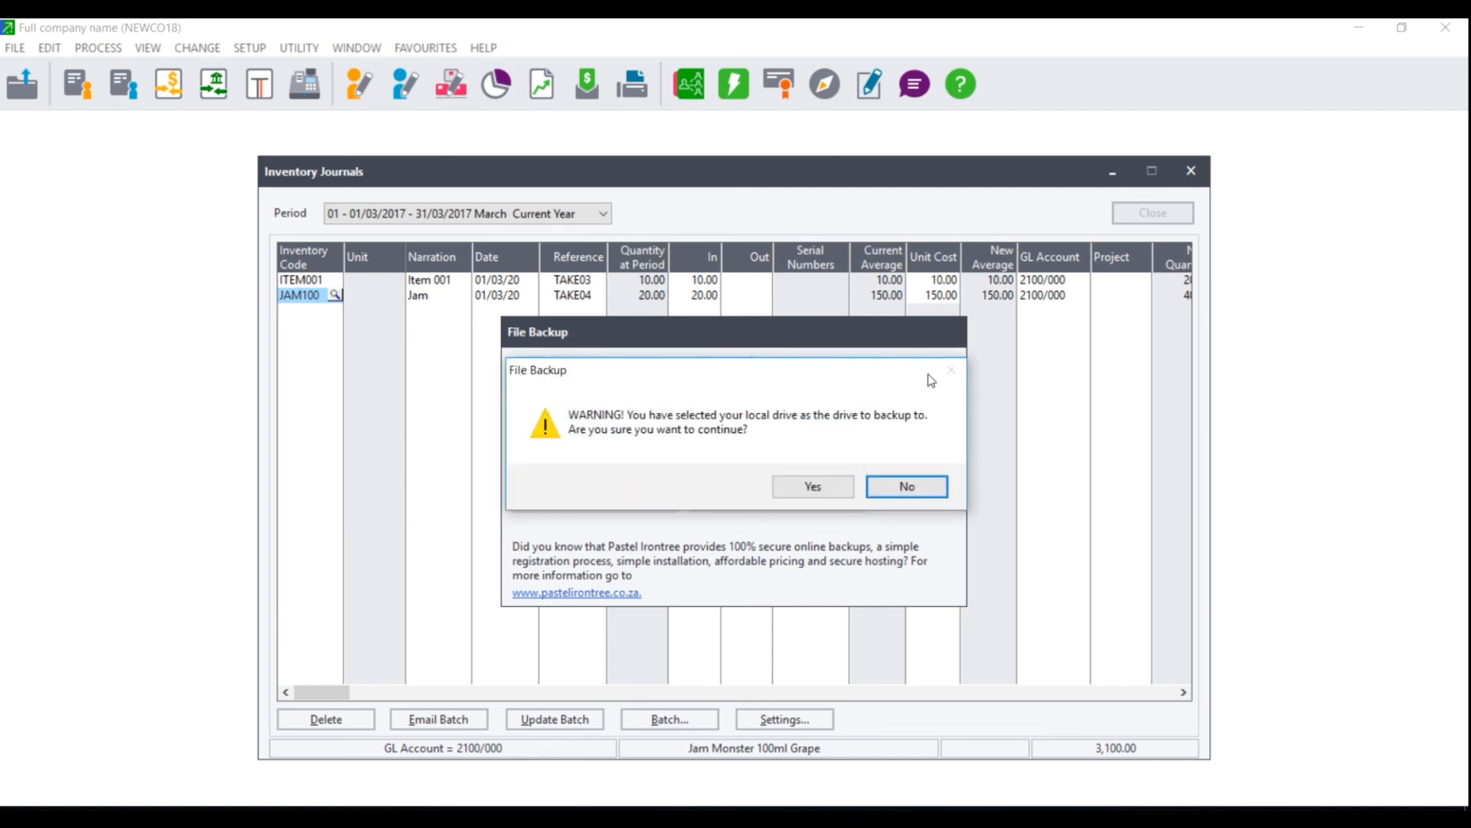
left_click(811, 486)
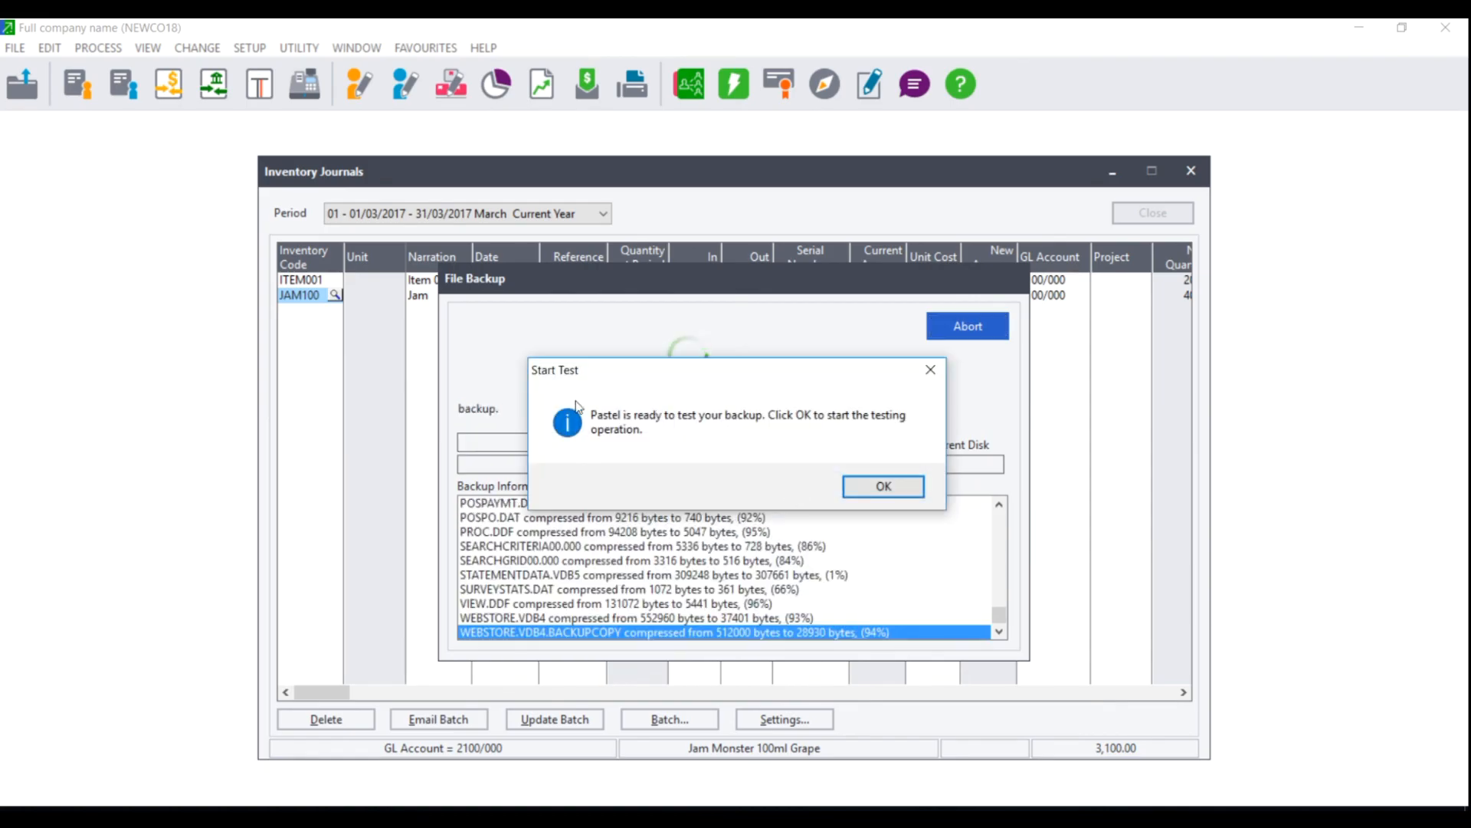
left_click(881, 486)
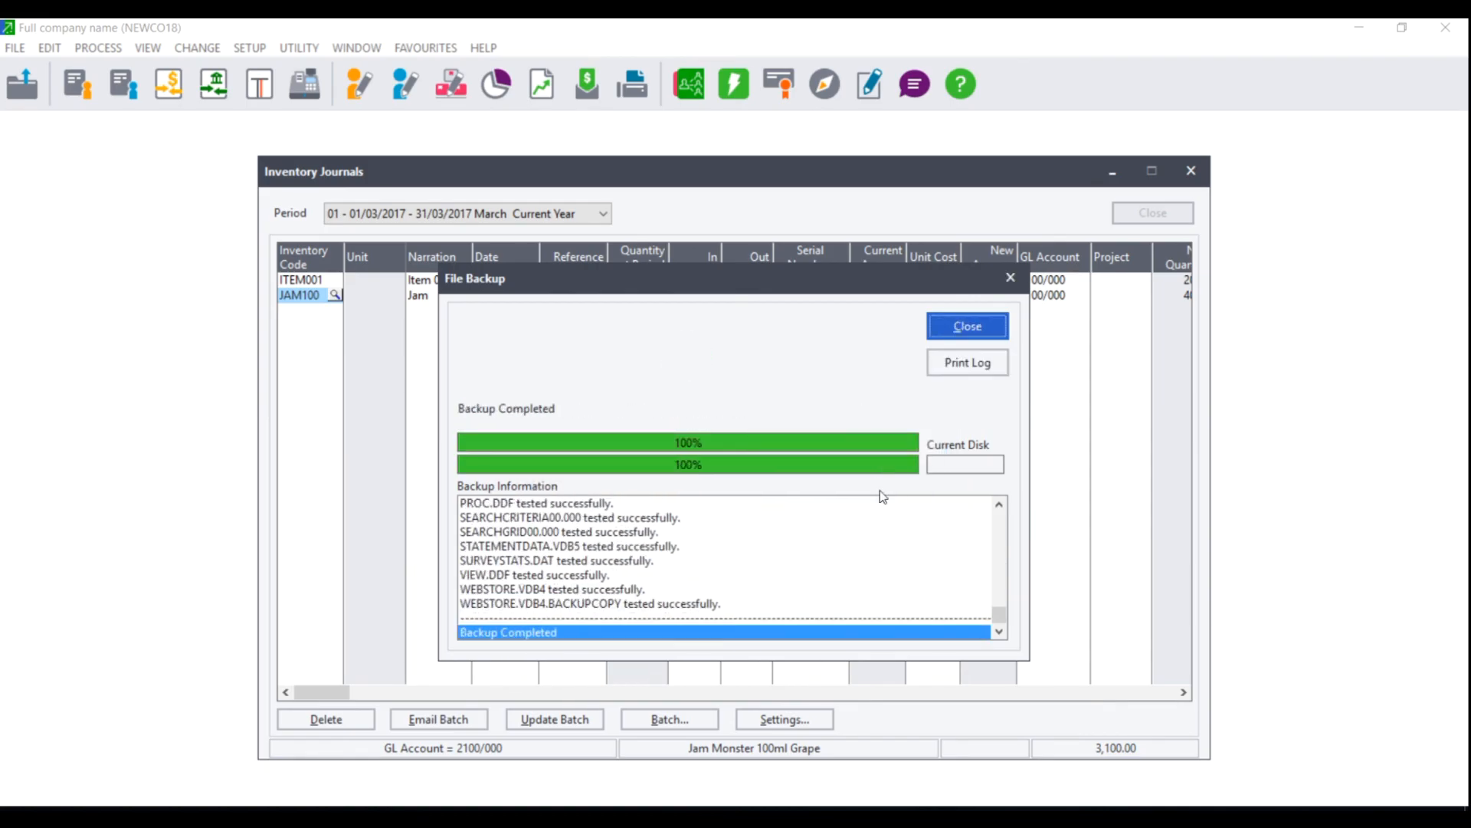
left_click(967, 325)
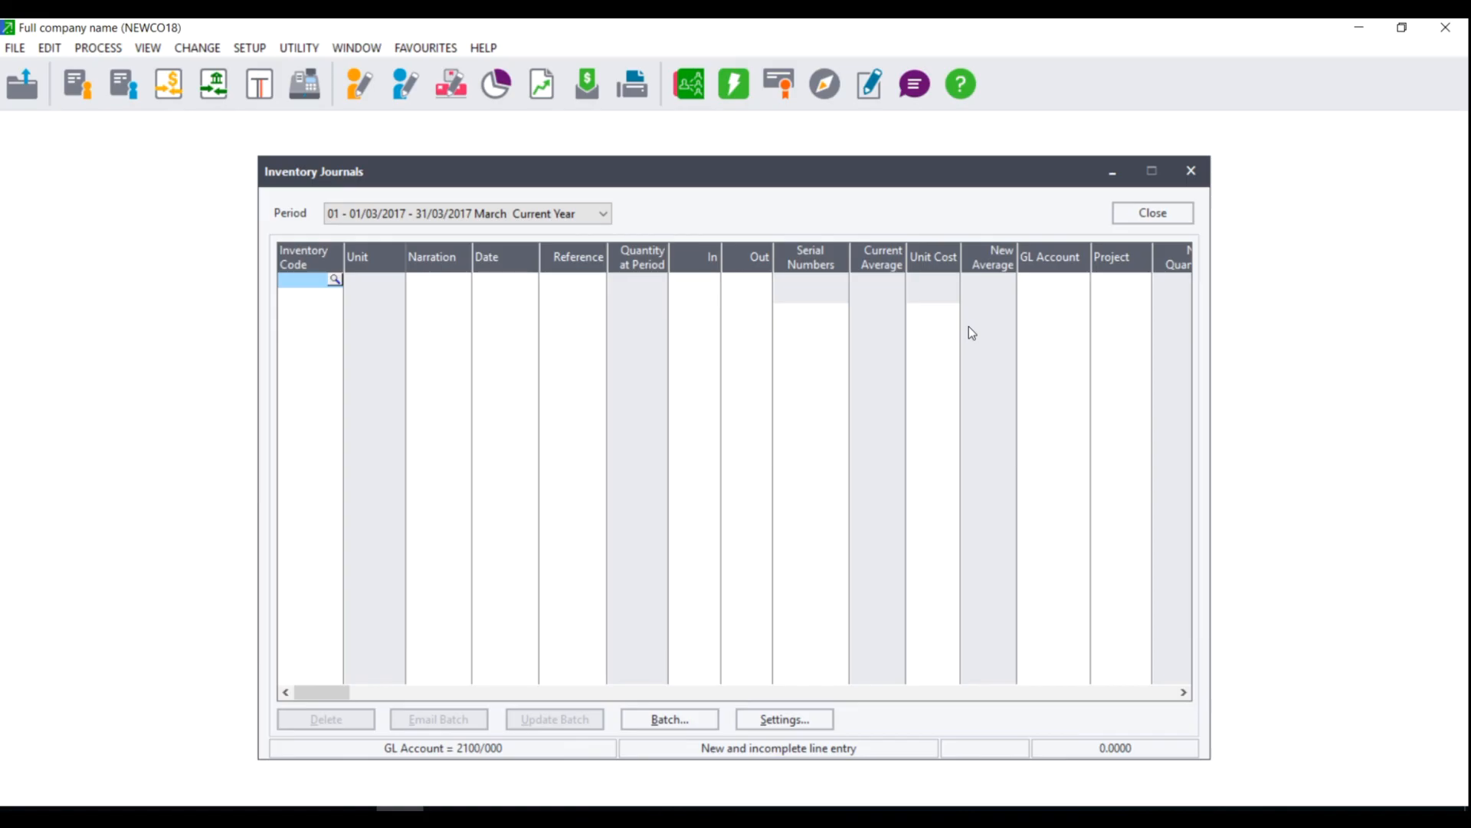
mouse_move(683, 745)
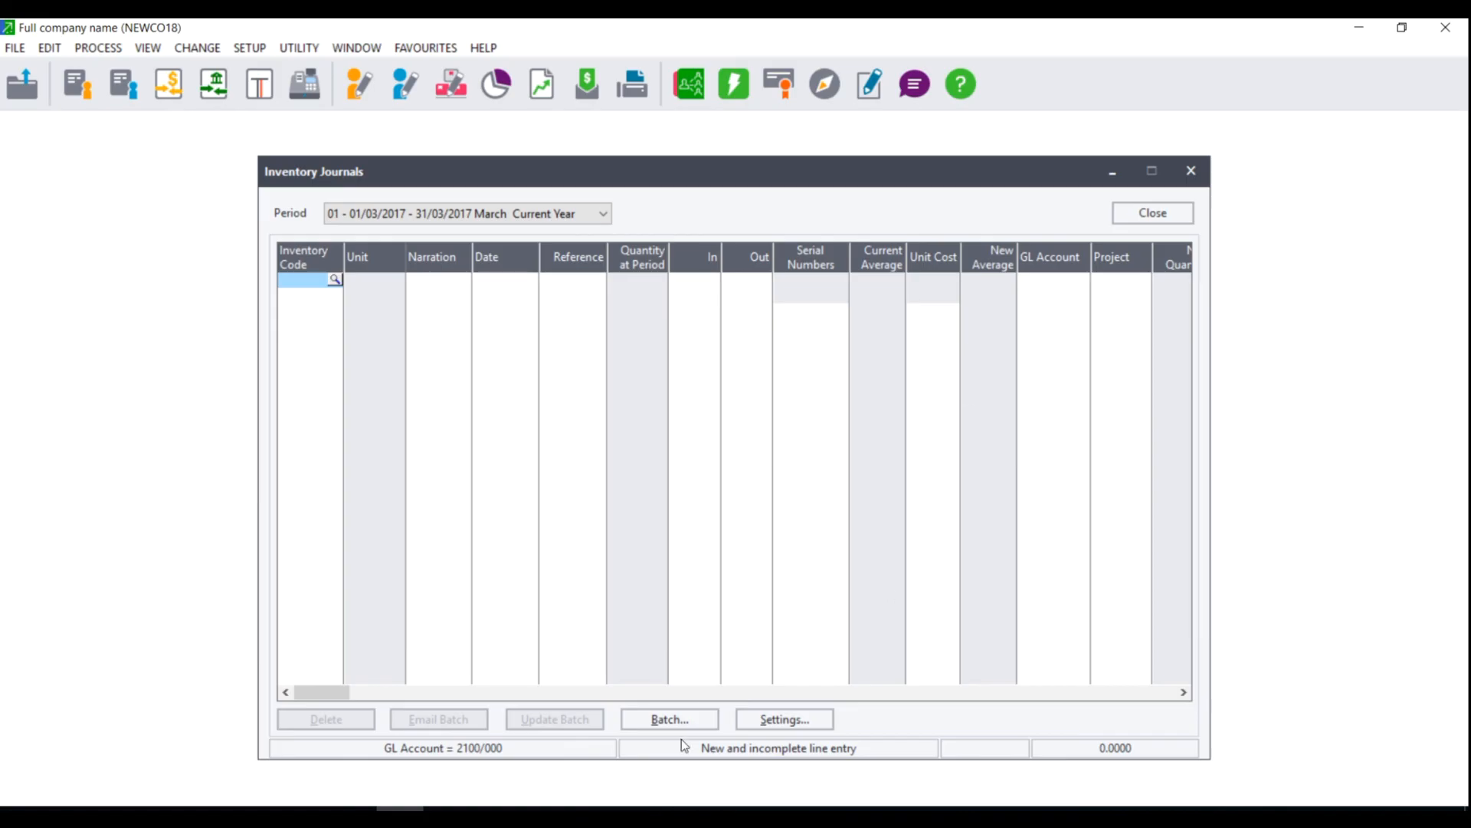